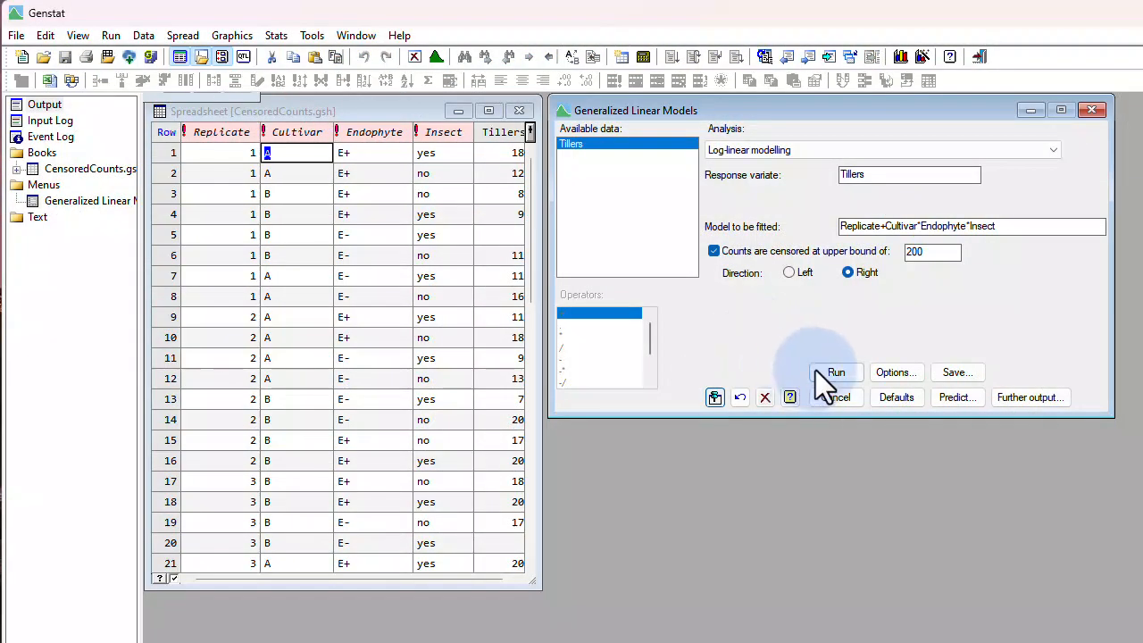
- Run the censored Poisson model and scroll through deviance, parameter and censored-unit estimates
{"action": "left_click", "coordinate": [835, 373]}
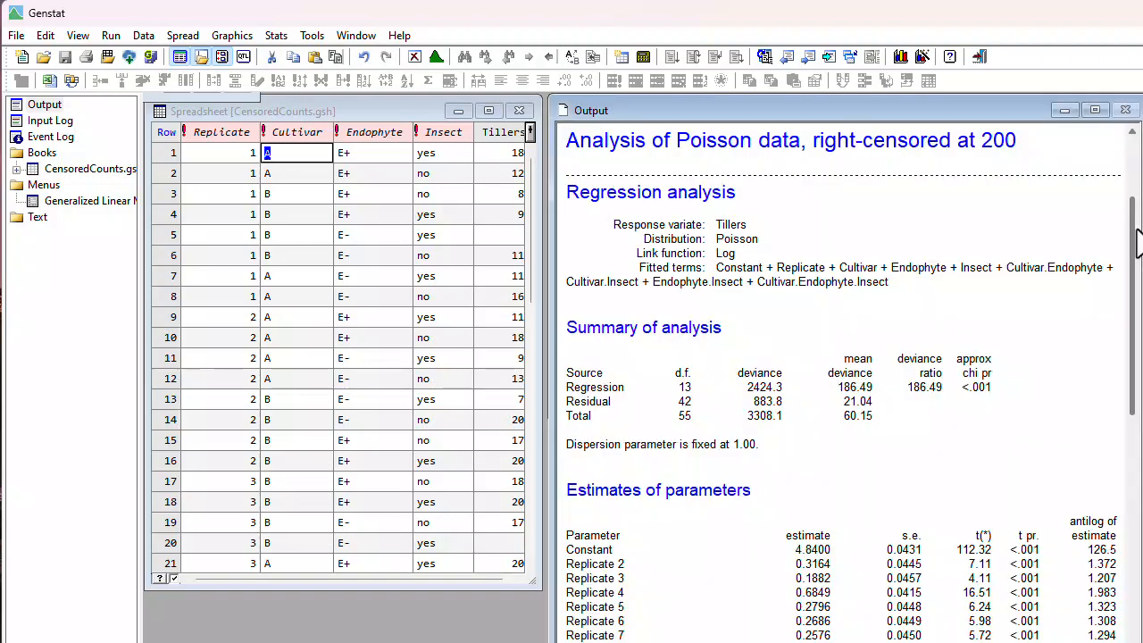
{"action": "scroll", "scroll_direction": "down", "scroll_amount": 3}
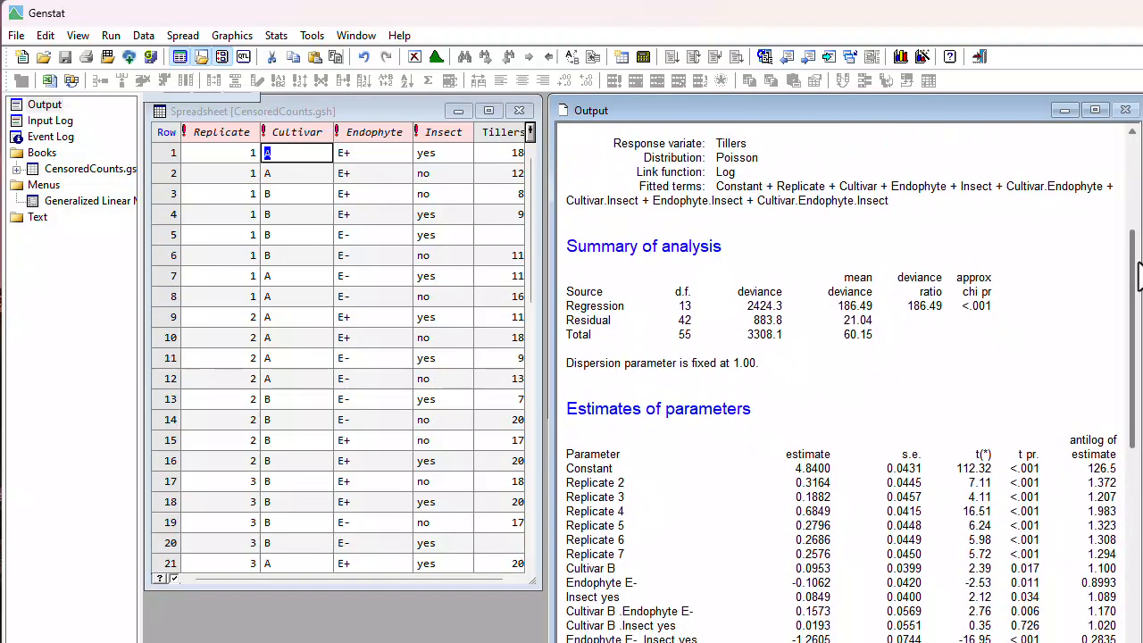
{"action": "scroll", "scroll_direction": "down", "scroll_amount": 3}
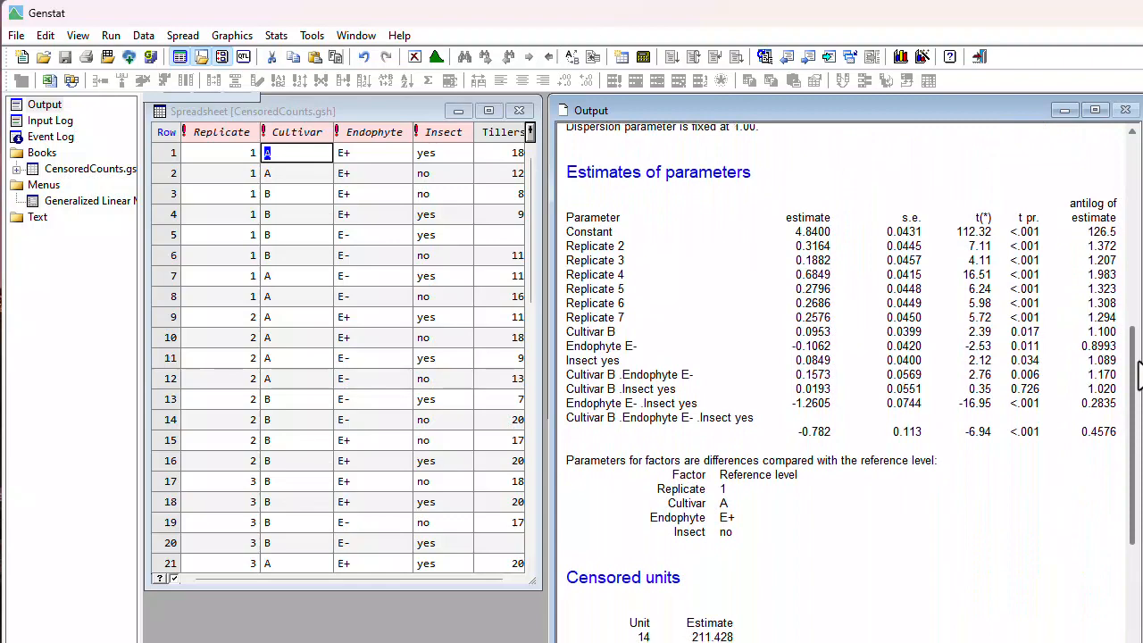
{"action": "left_click", "coordinate": [275, 36]}
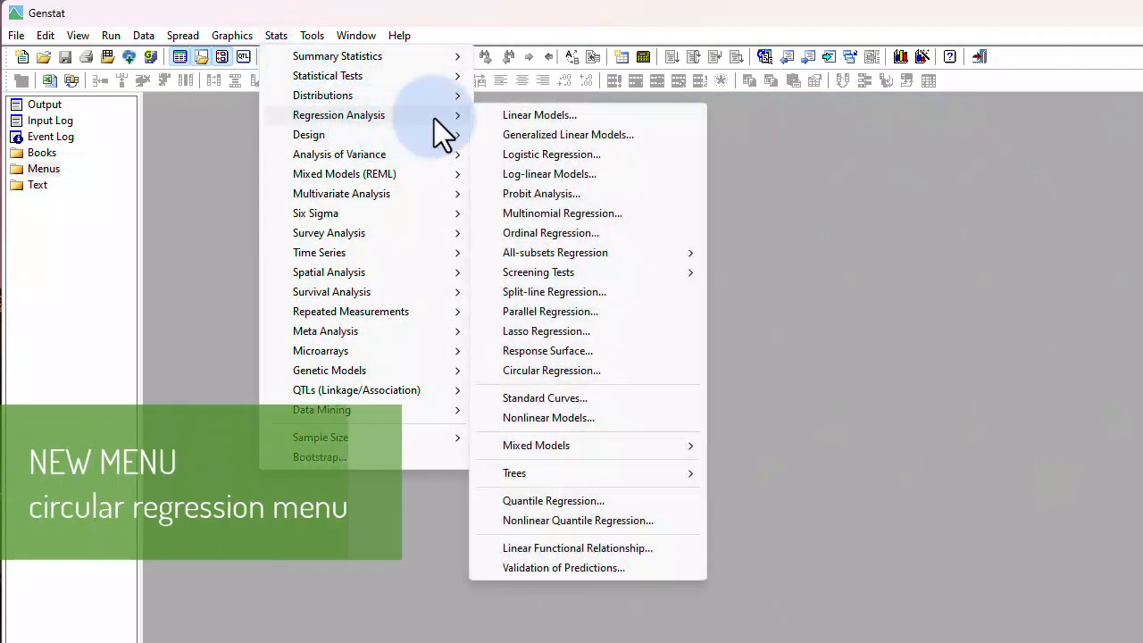
{"action": "mouse_move", "coordinate": [550, 369]}
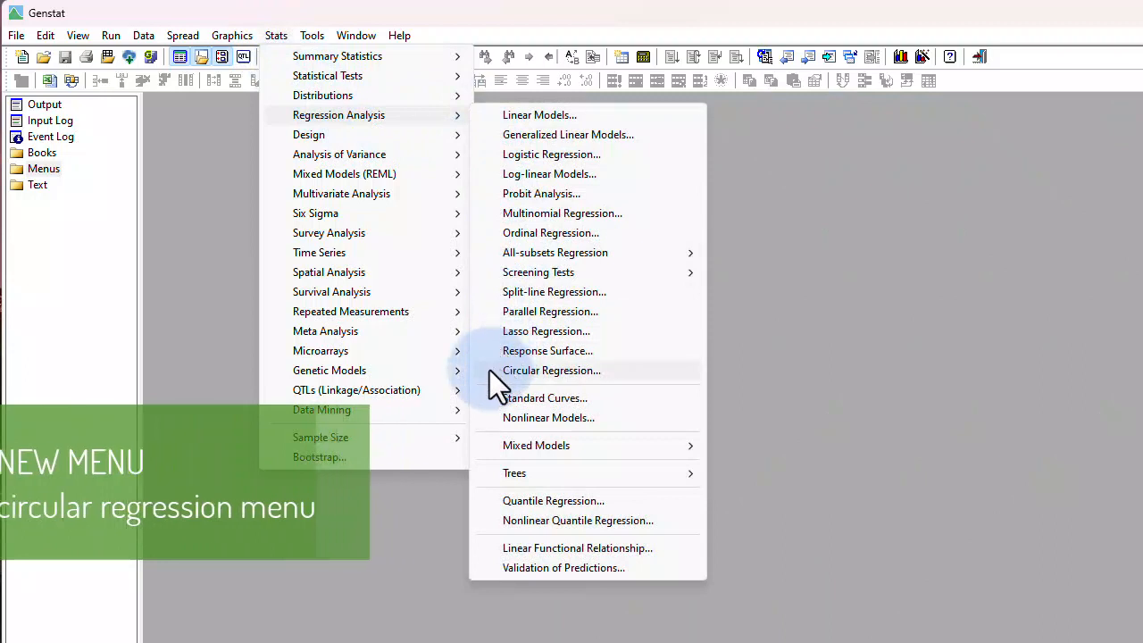
- Start a locally weighted regression of Sugar on SoilP grouped by Year
{"action": "left_click", "coordinate": [550, 370]}
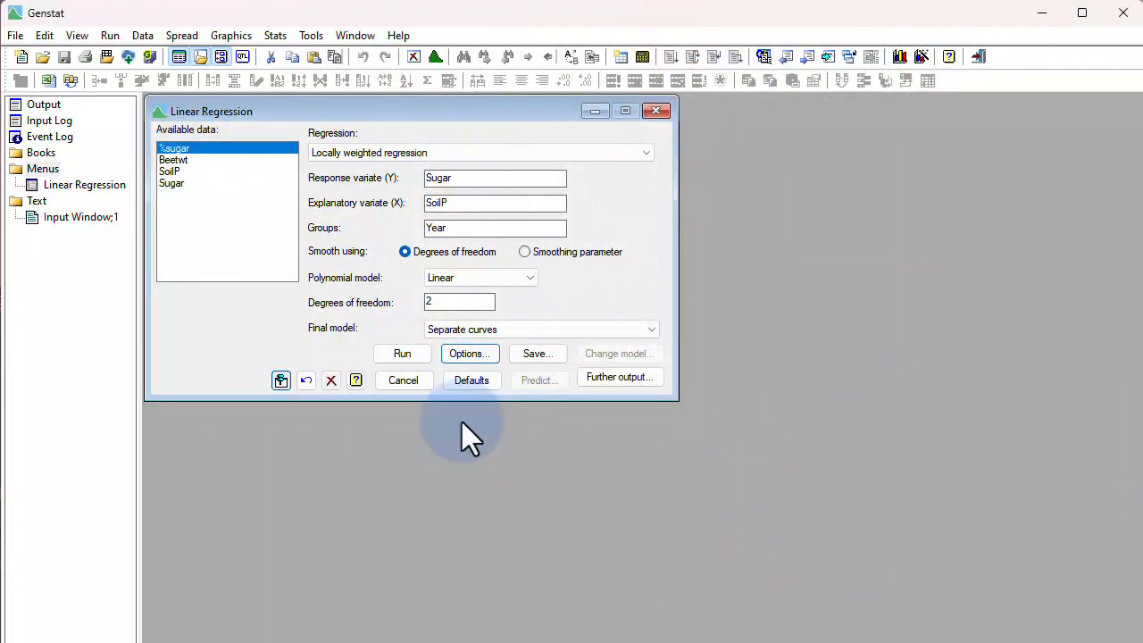
- Enable Plot fitted model in the display options and run the regression
{"action": "left_click", "coordinate": [469, 353]}
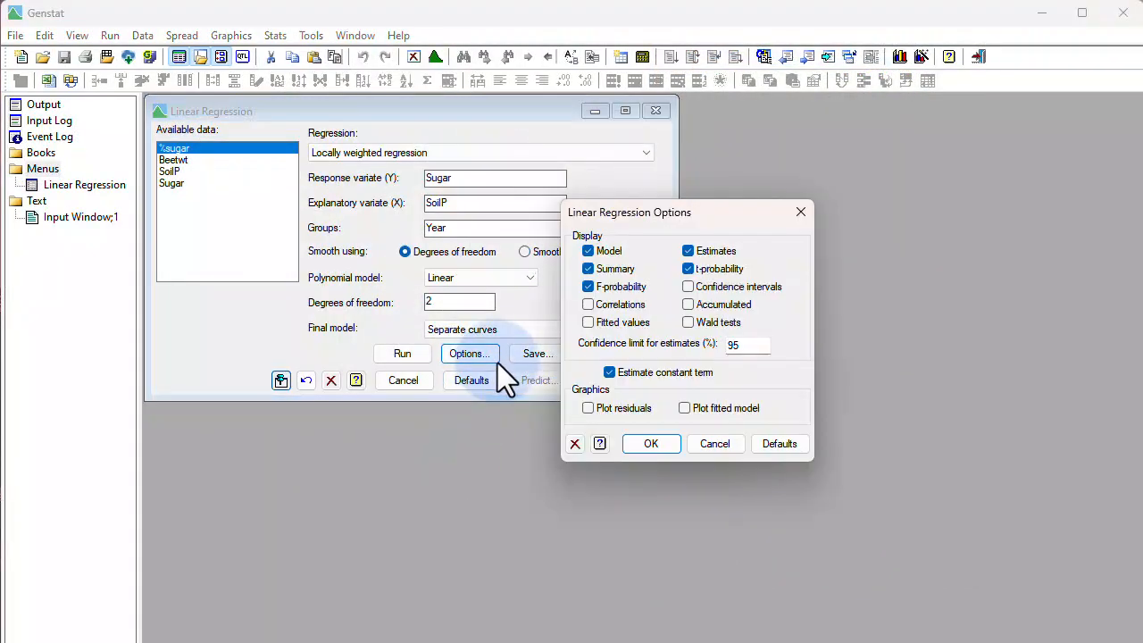
{"action": "left_click", "coordinate": [684, 407]}
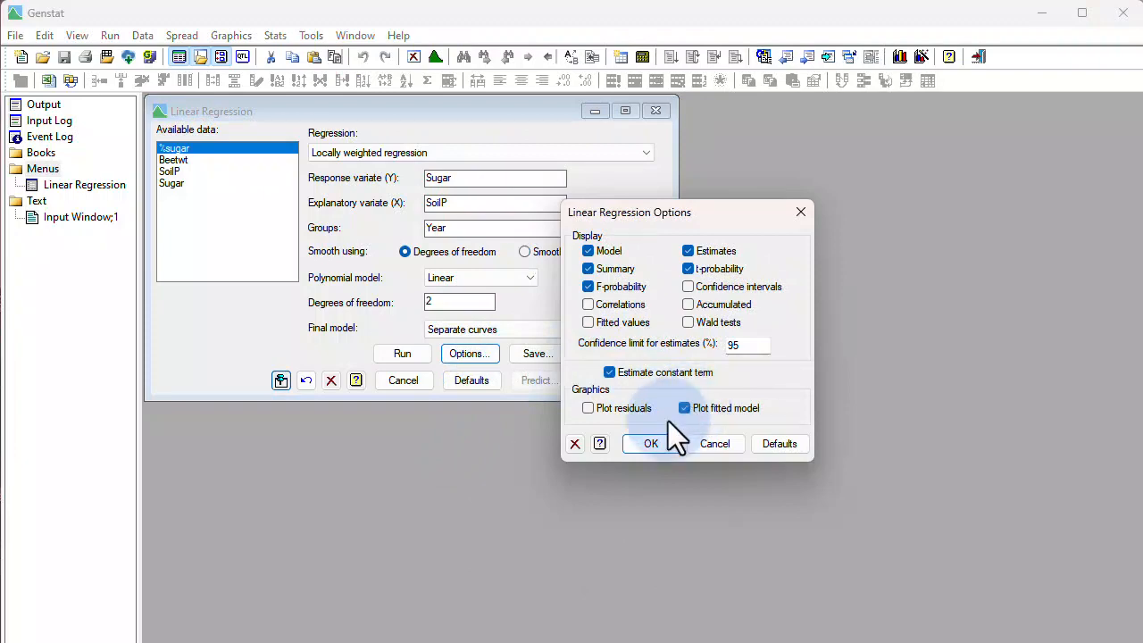
{"action": "left_click", "coordinate": [650, 442]}
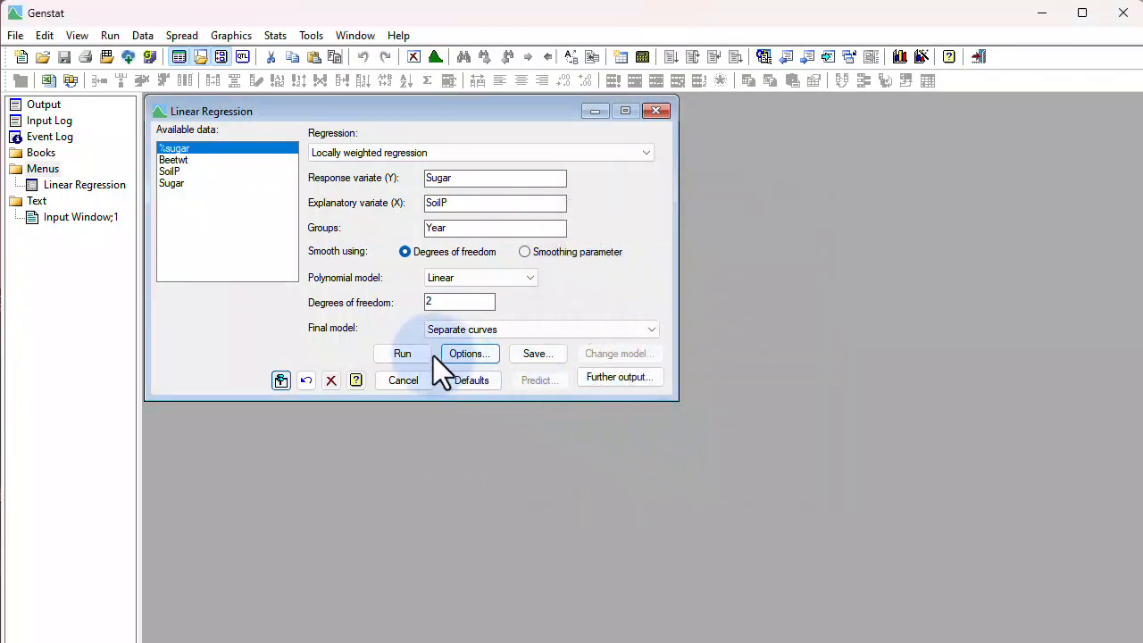
{"action": "left_click", "coordinate": [401, 354]}
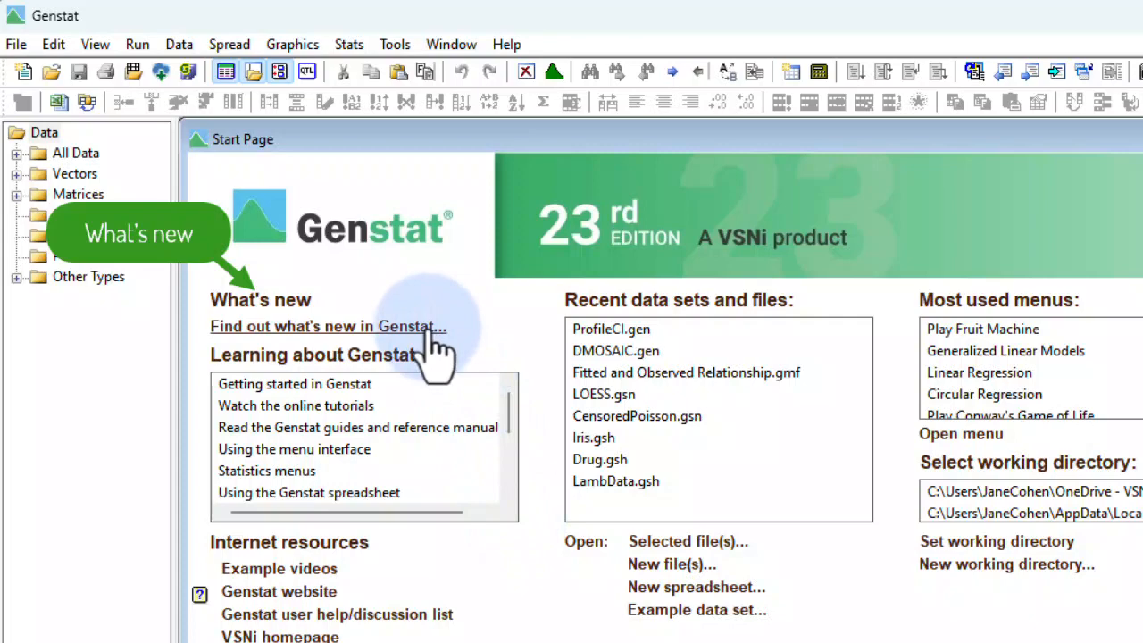
- Follow the Start Page link to what's new in Genstat 23
{"action": "left_click", "coordinate": [329, 325]}
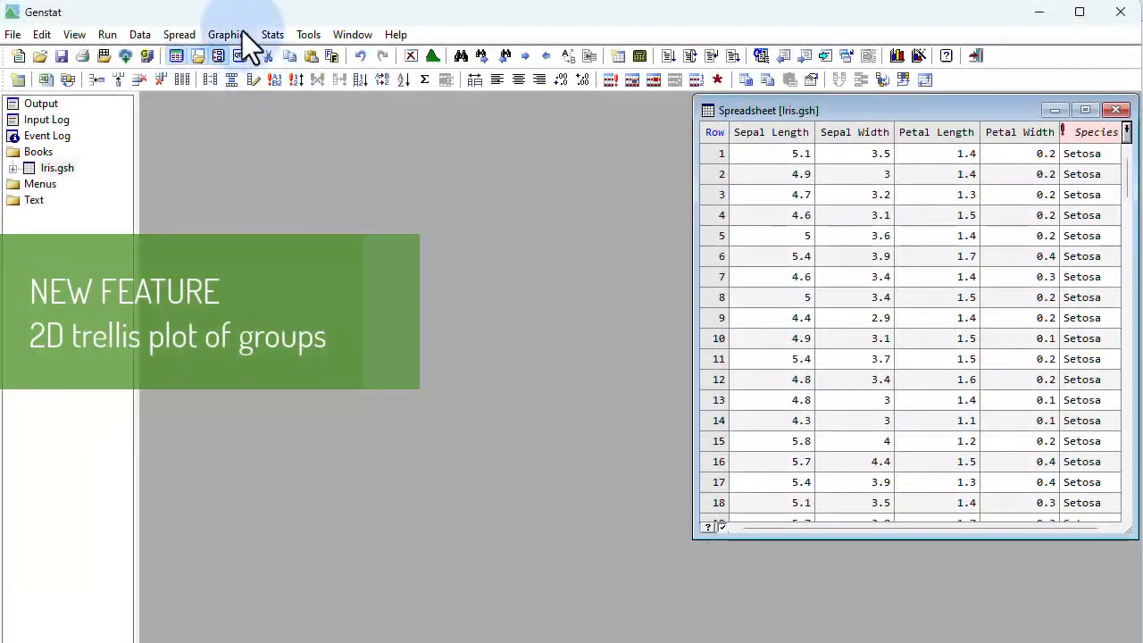
- Draw a 2D trellis plot of groups for the Iris data from the Graphics menu
{"action": "left_click", "coordinate": [229, 34]}
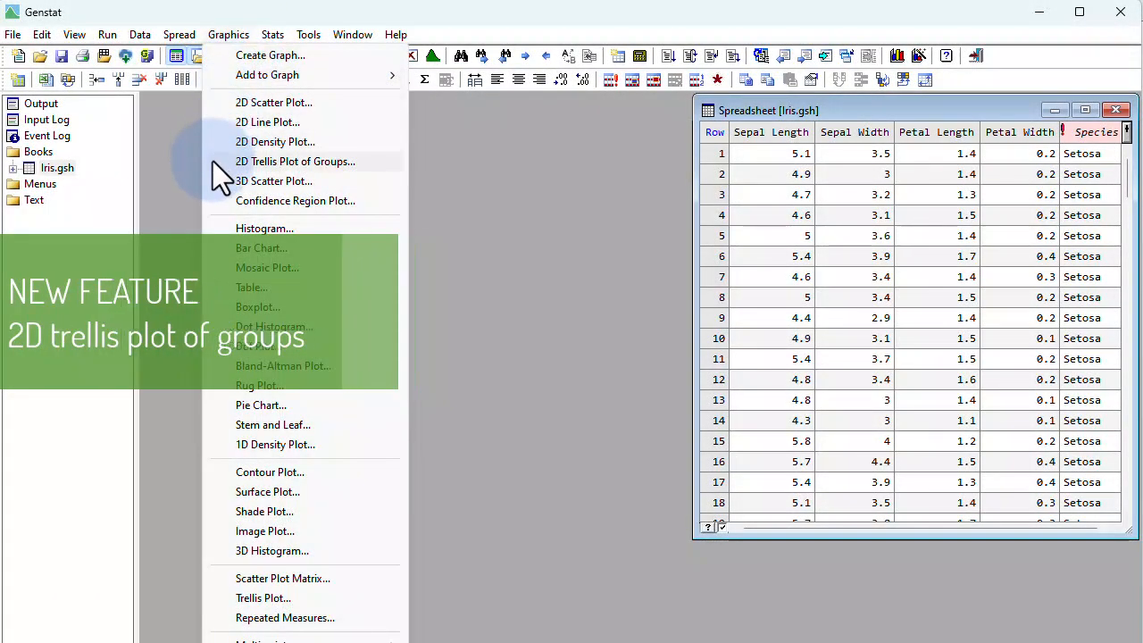
{"action": "left_click", "coordinate": [295, 161]}
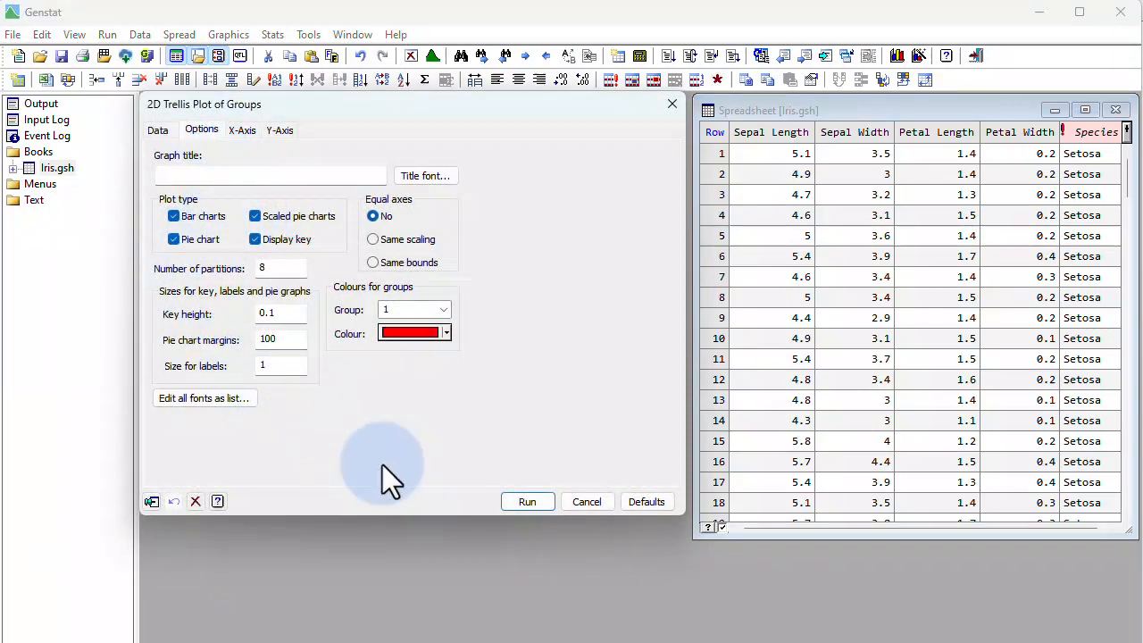
{"action": "left_click", "coordinate": [527, 499]}
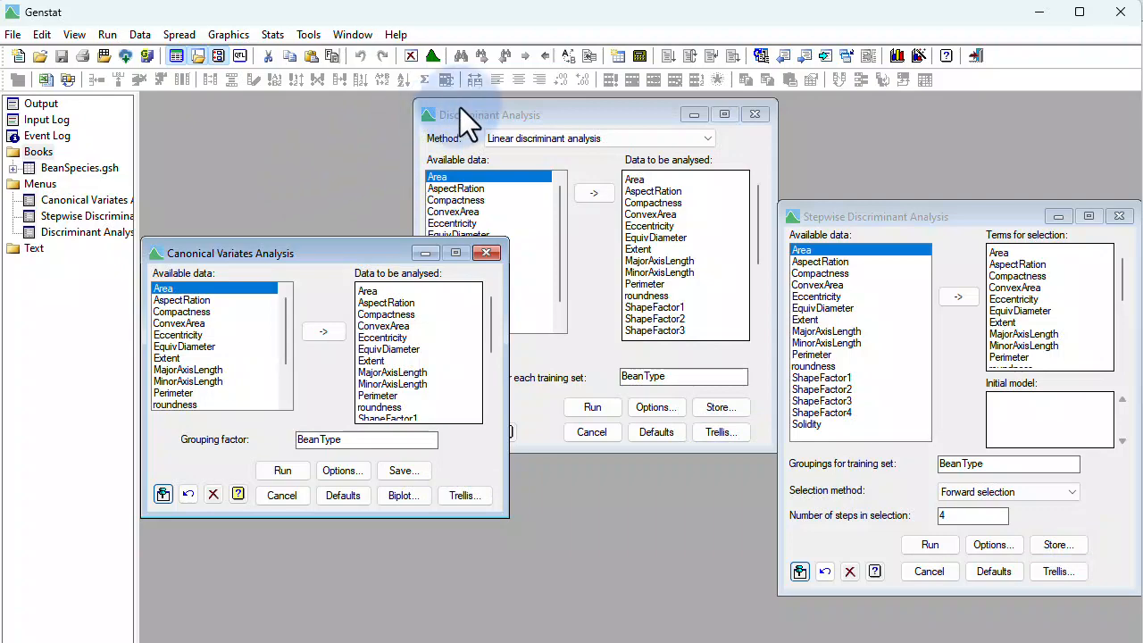
- Run the canonical variates trellis plot with scaled pie charts for the bean data
{"action": "left_click", "coordinate": [482, 114]}
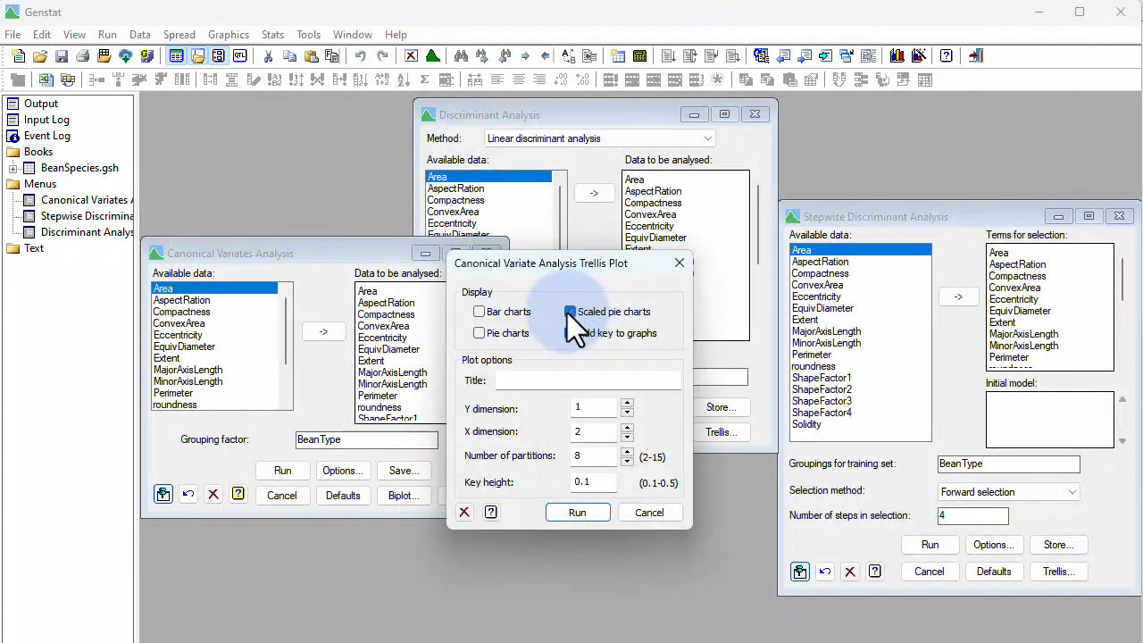
{"action": "left_click", "coordinate": [576, 510]}
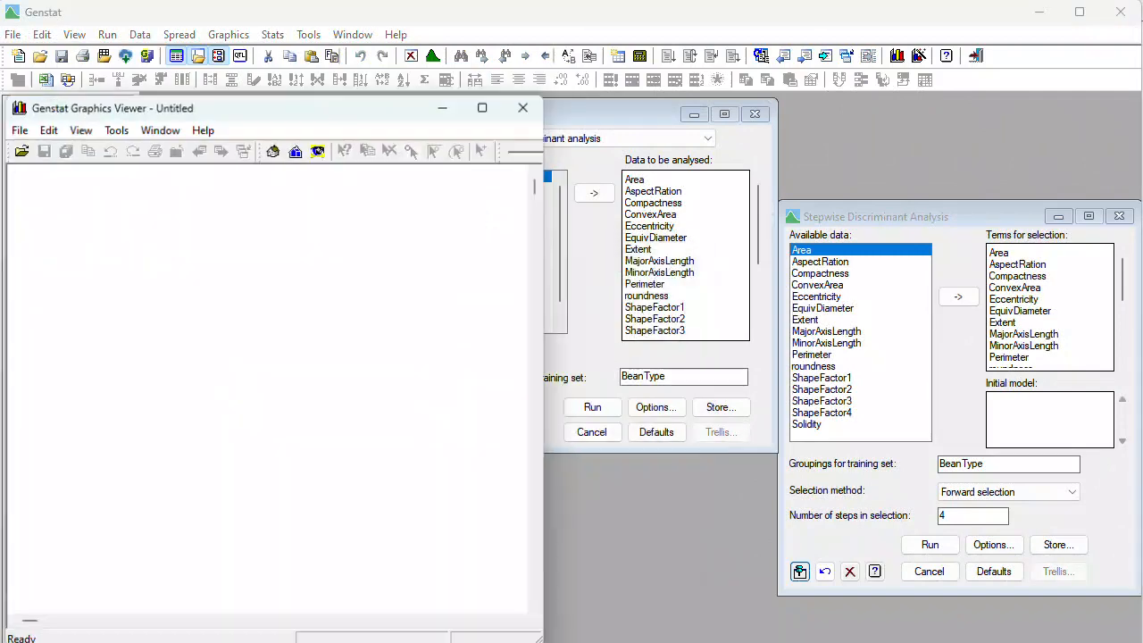
{"action": "left_click", "coordinate": [929, 543]}
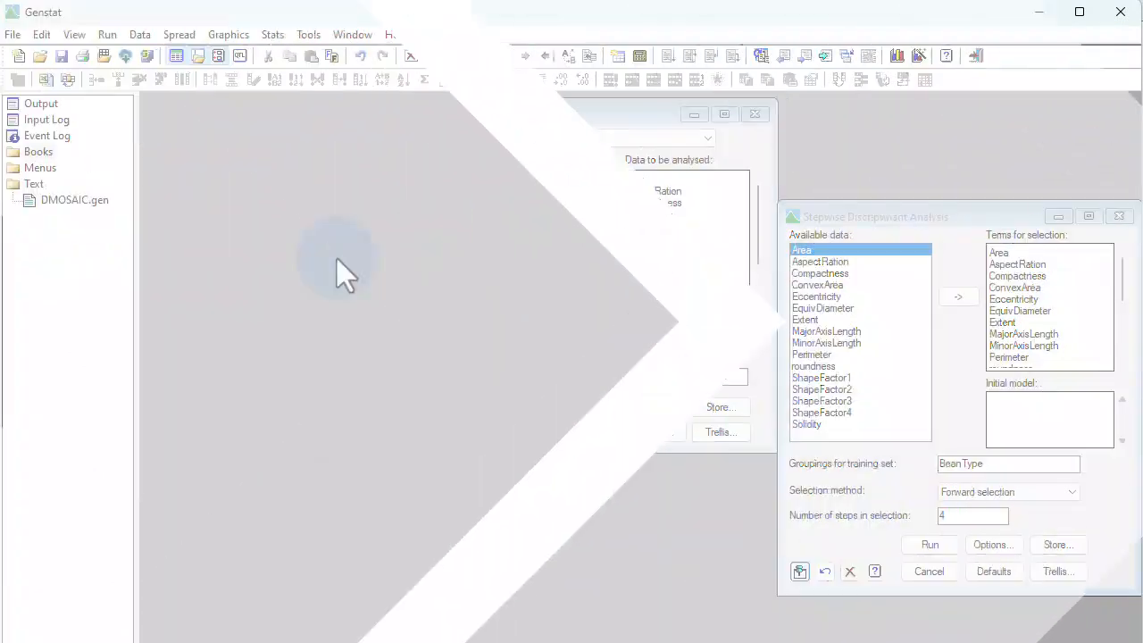
- Run the DMOSAIC Titanic example and page through its three mosaic plots
{"action": "left_click", "coordinate": [228, 34]}
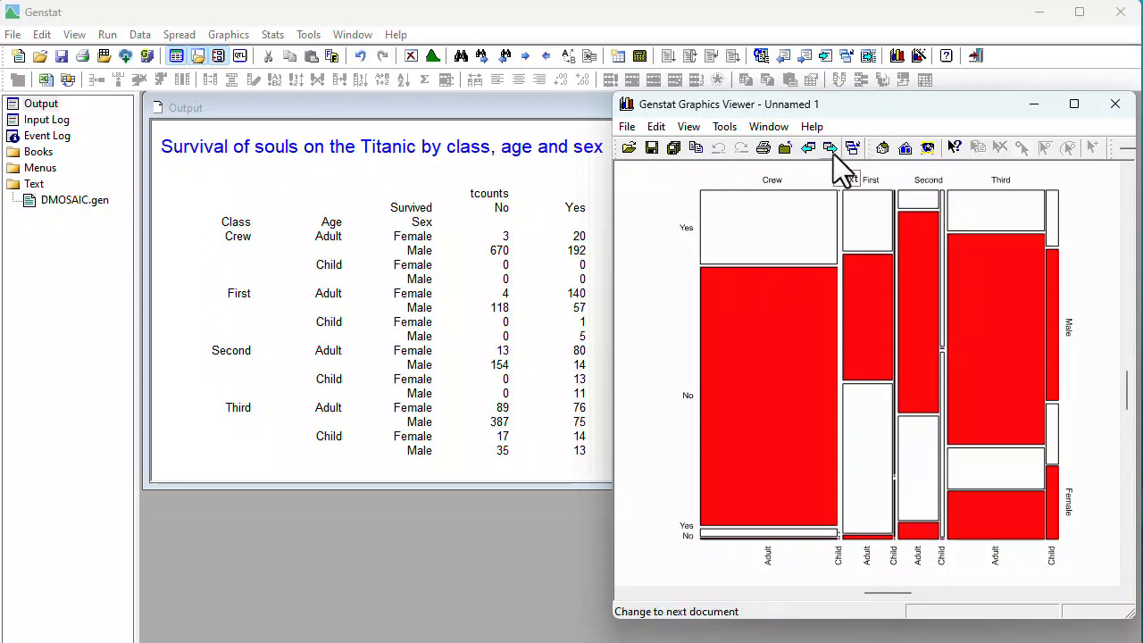
{"action": "left_click", "coordinate": [829, 148]}
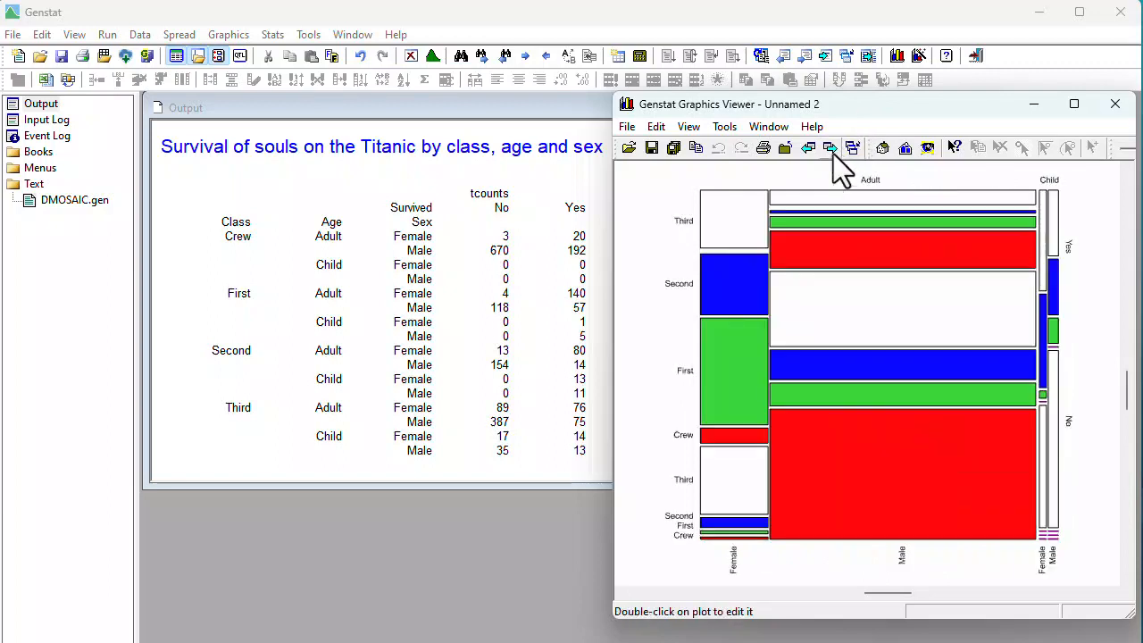
{"action": "left_click", "coordinate": [828, 146]}
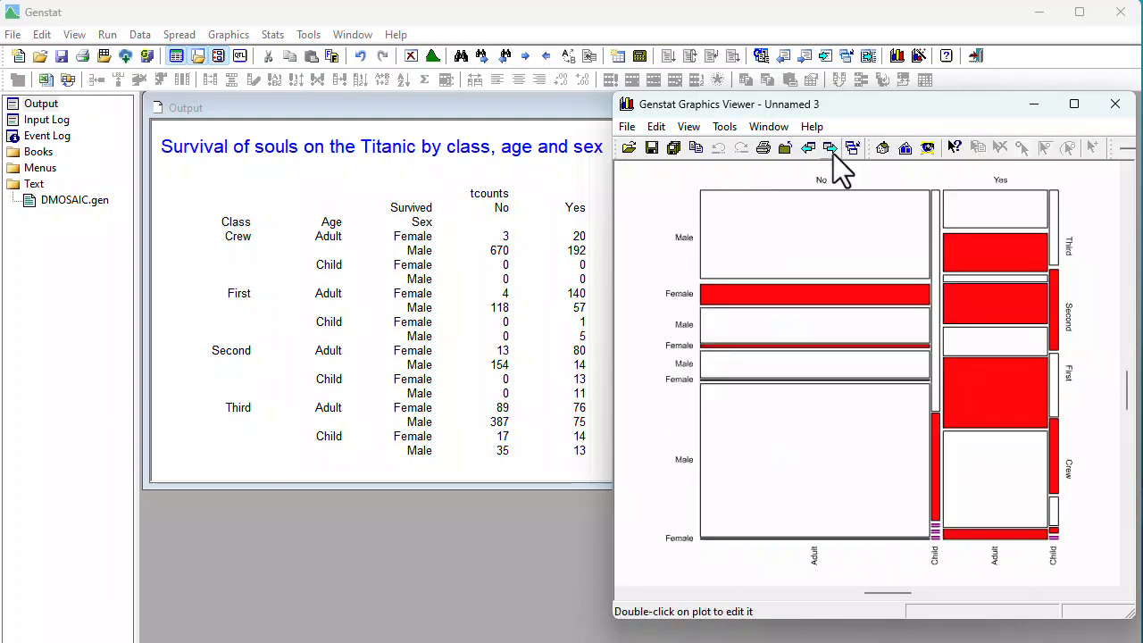
- Select the ABC_transporter variables as data for a principal components cluster analysis
{"action": "left_click", "coordinate": [1114, 103]}
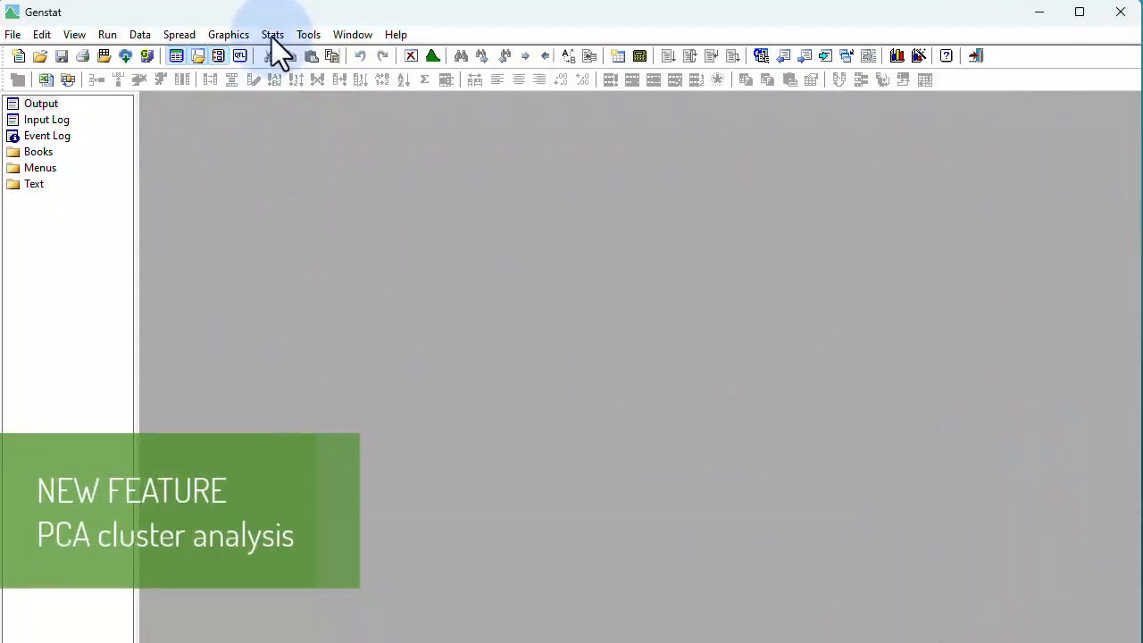
{"action": "left_click", "coordinate": [272, 34]}
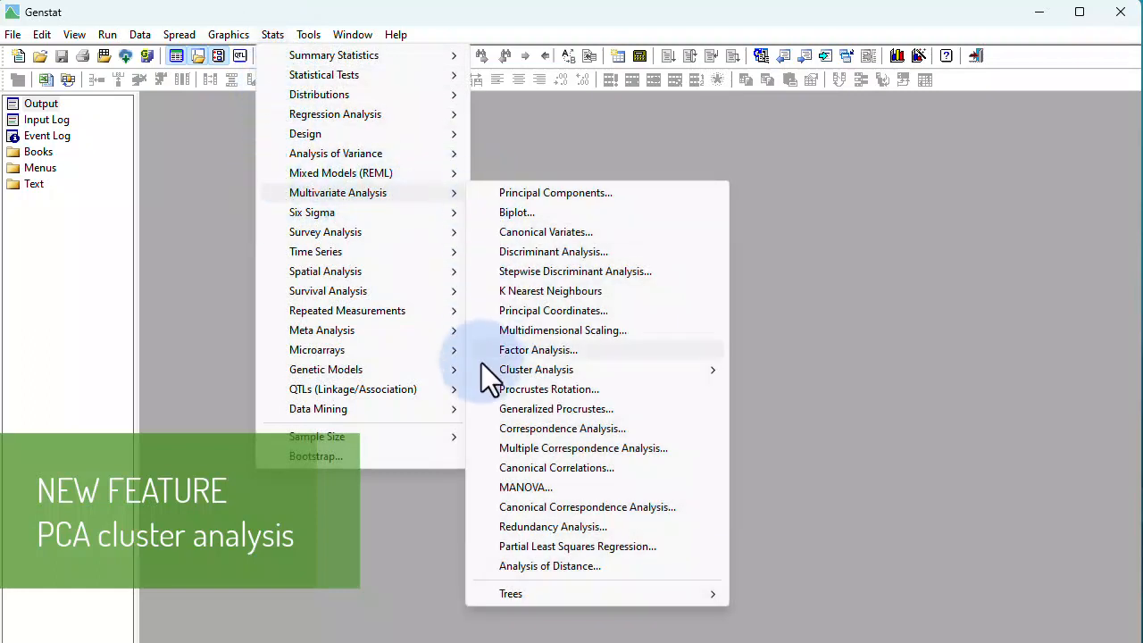
{"action": "mouse_move", "coordinate": [535, 368]}
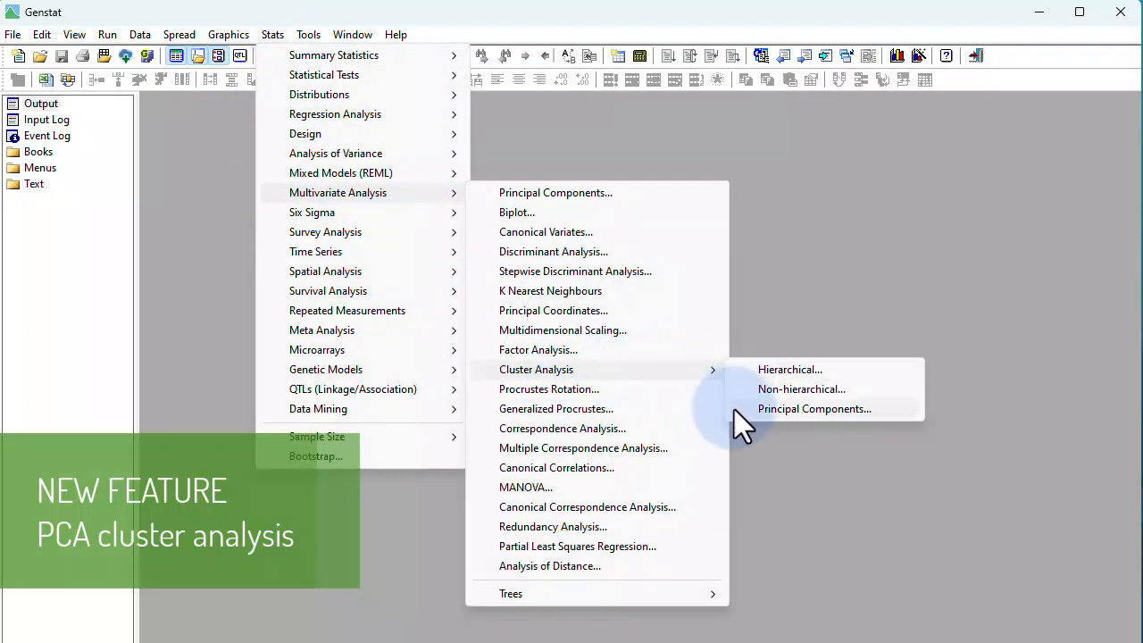
{"action": "left_click", "coordinate": [814, 407]}
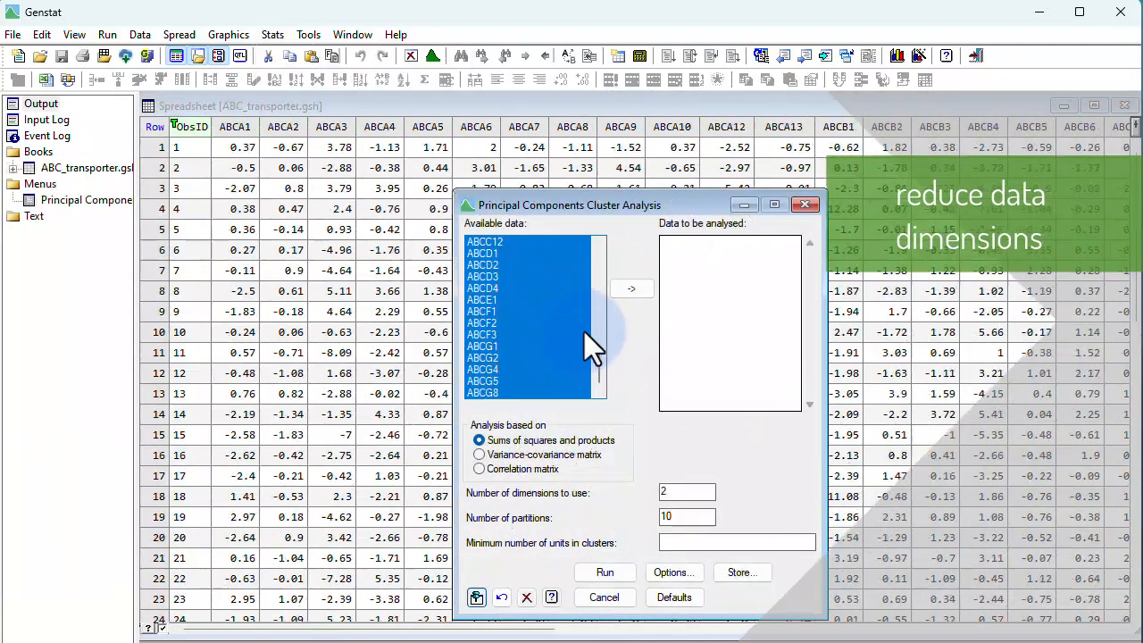
{"action": "left_click", "coordinate": [632, 289]}
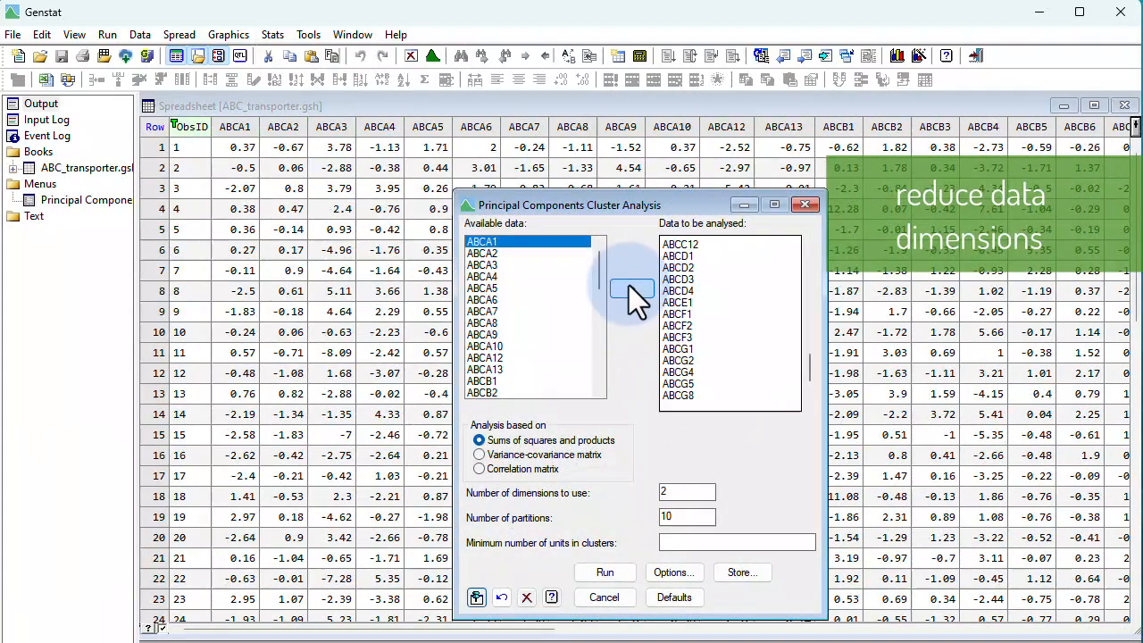
- Run the cluster analysis for the 2-dimension summary and score density plot, then close it
{"action": "left_click", "coordinate": [603, 571]}
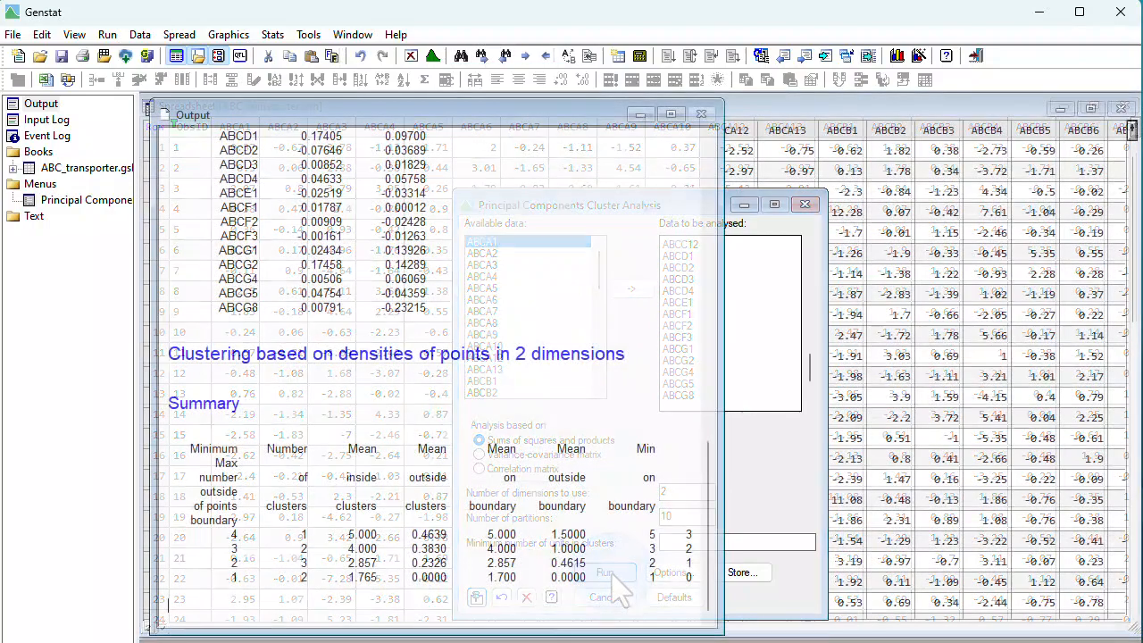
{"action": "left_click", "coordinate": [611, 571]}
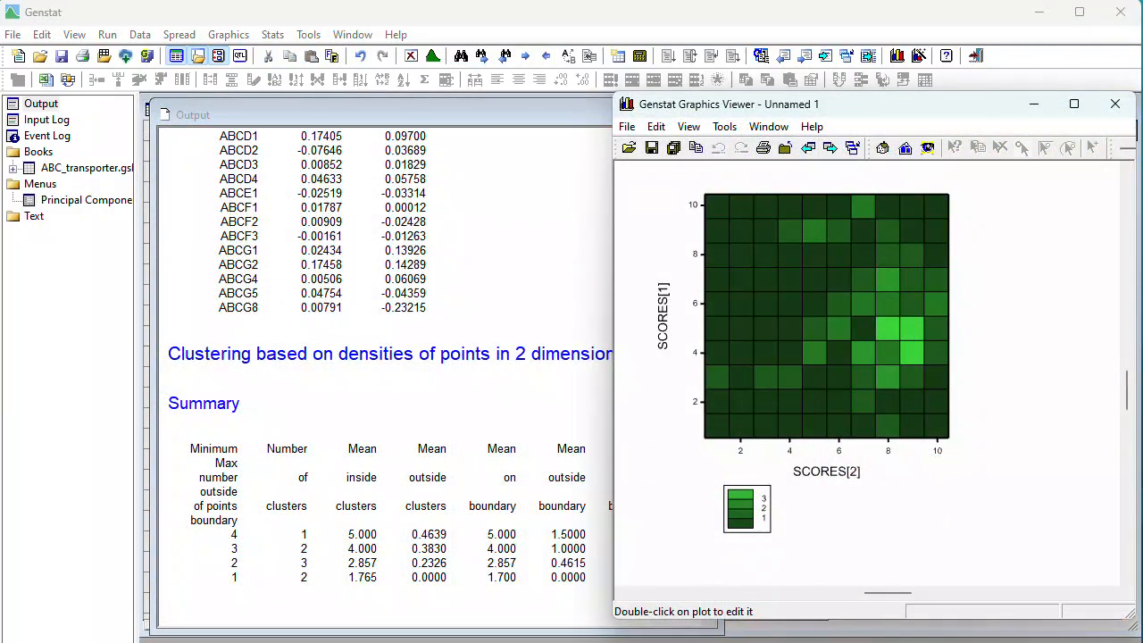
{"action": "left_click", "coordinate": [140, 33]}
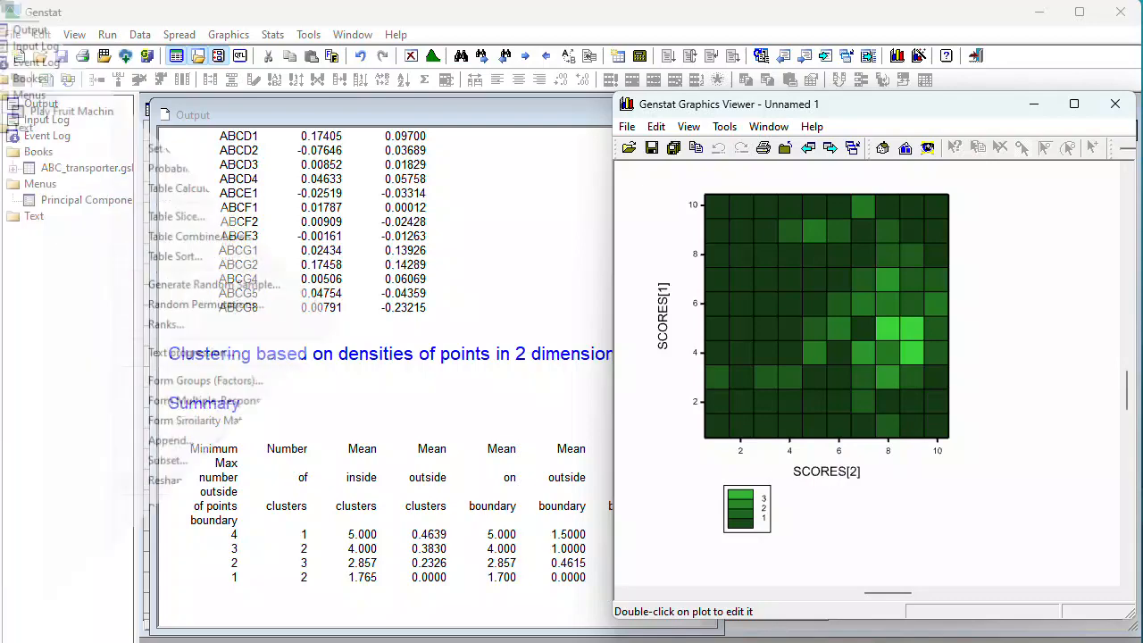
- Play the fruit machine, pulling and nudging the third reel to a three-peach win
{"action": "left_click", "coordinate": [164, 536]}
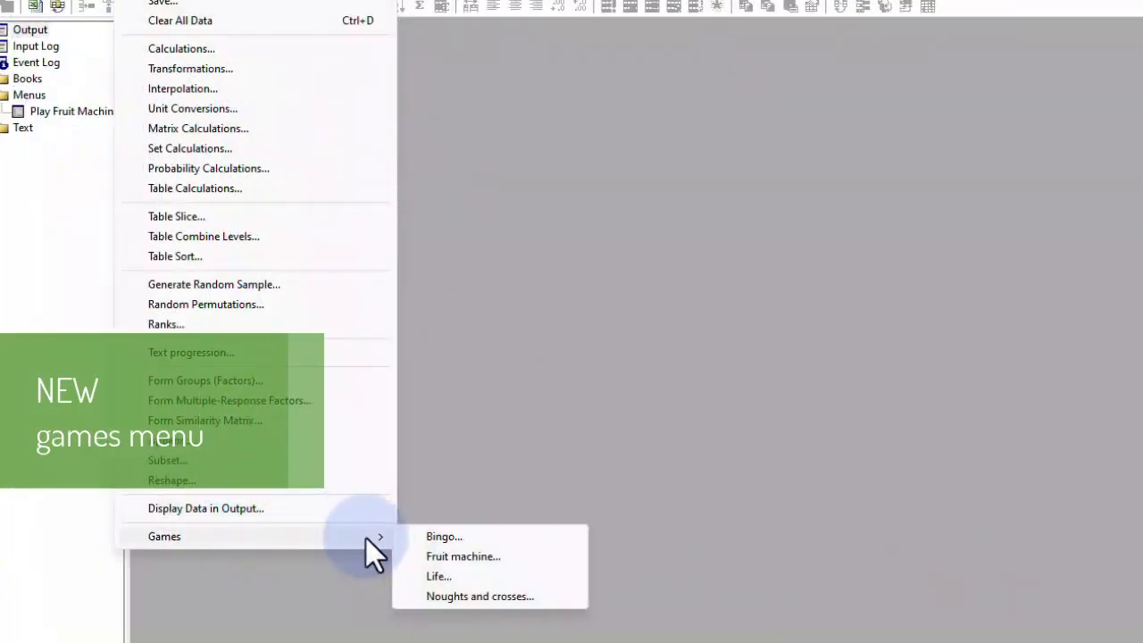
{"action": "left_click", "coordinate": [463, 555]}
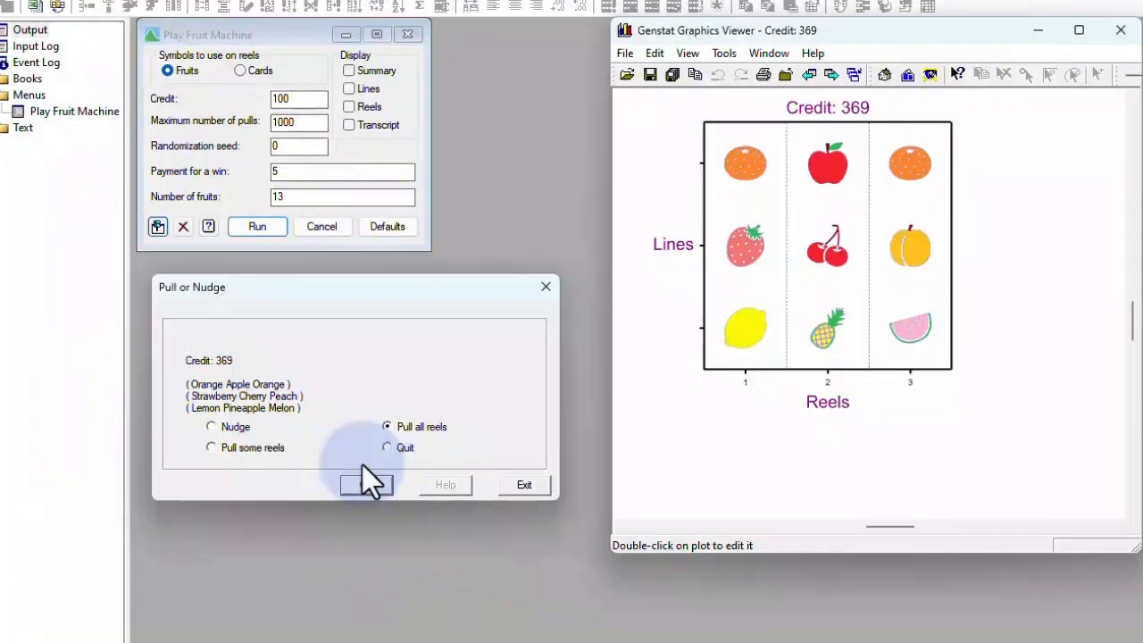
{"action": "left_click", "coordinate": [366, 484]}
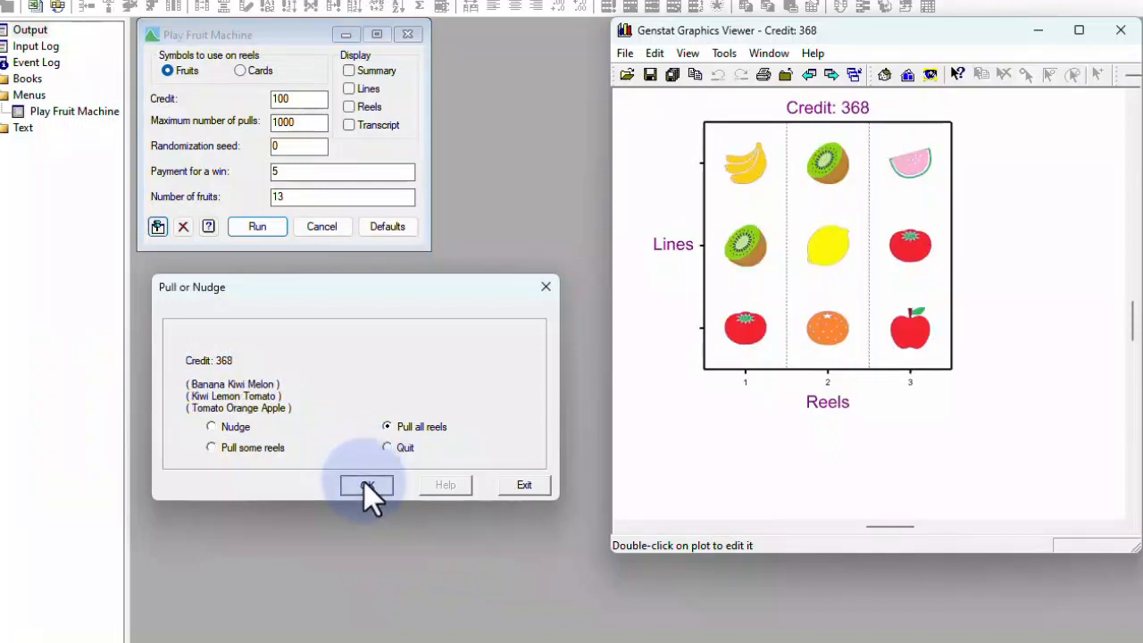
{"action": "left_click", "coordinate": [366, 485]}
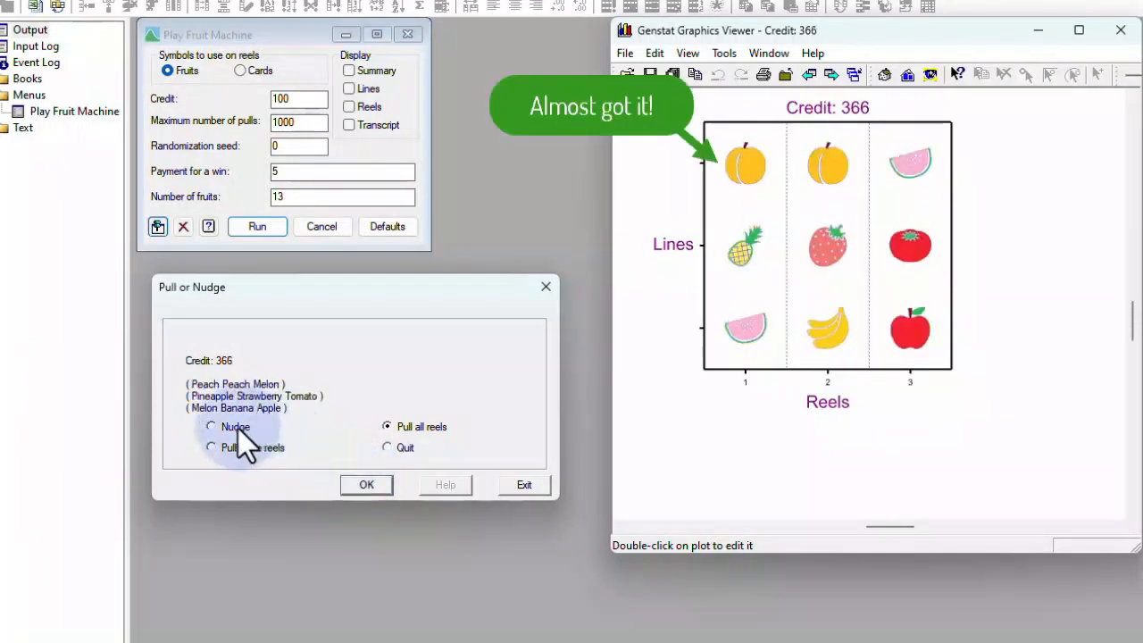
{"action": "left_click", "coordinate": [211, 425]}
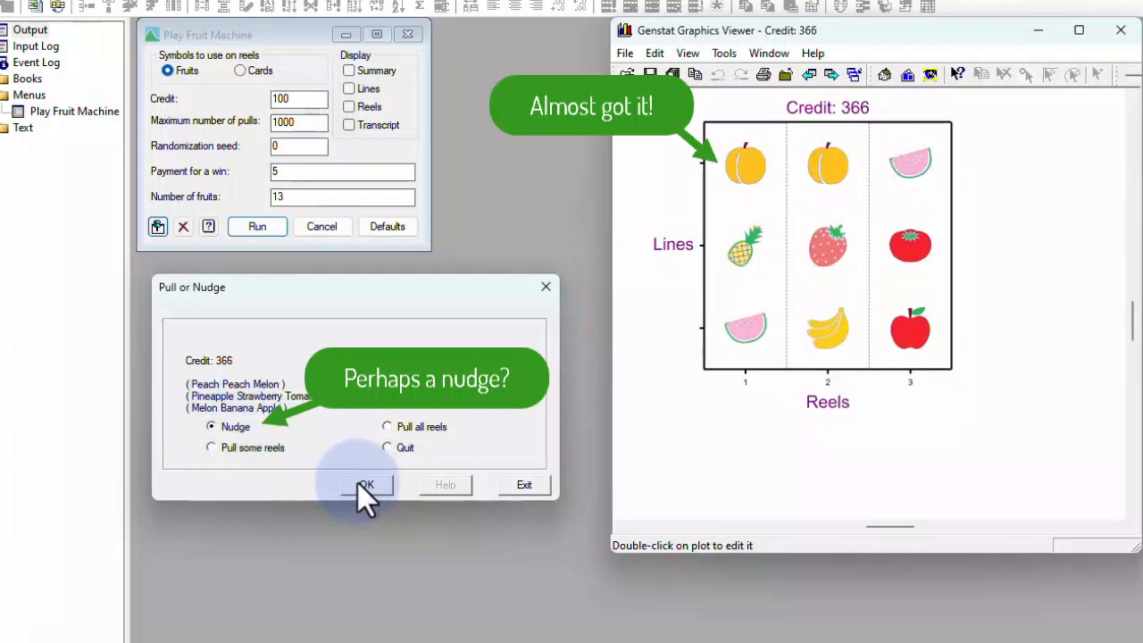
{"action": "left_click", "coordinate": [366, 485]}
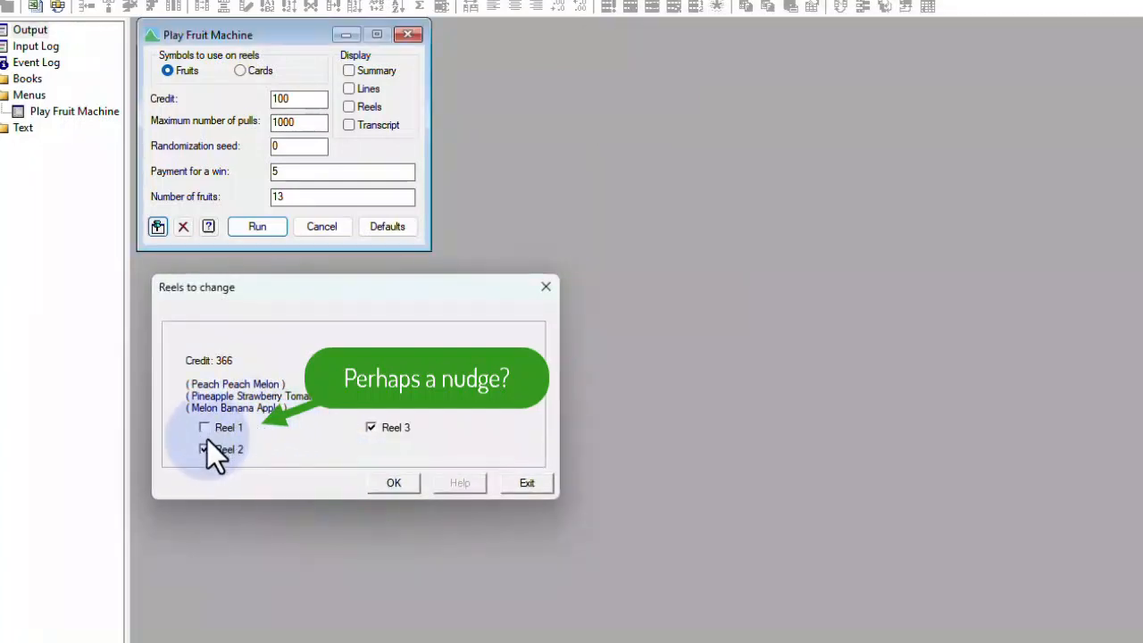
{"action": "left_click", "coordinate": [392, 482]}
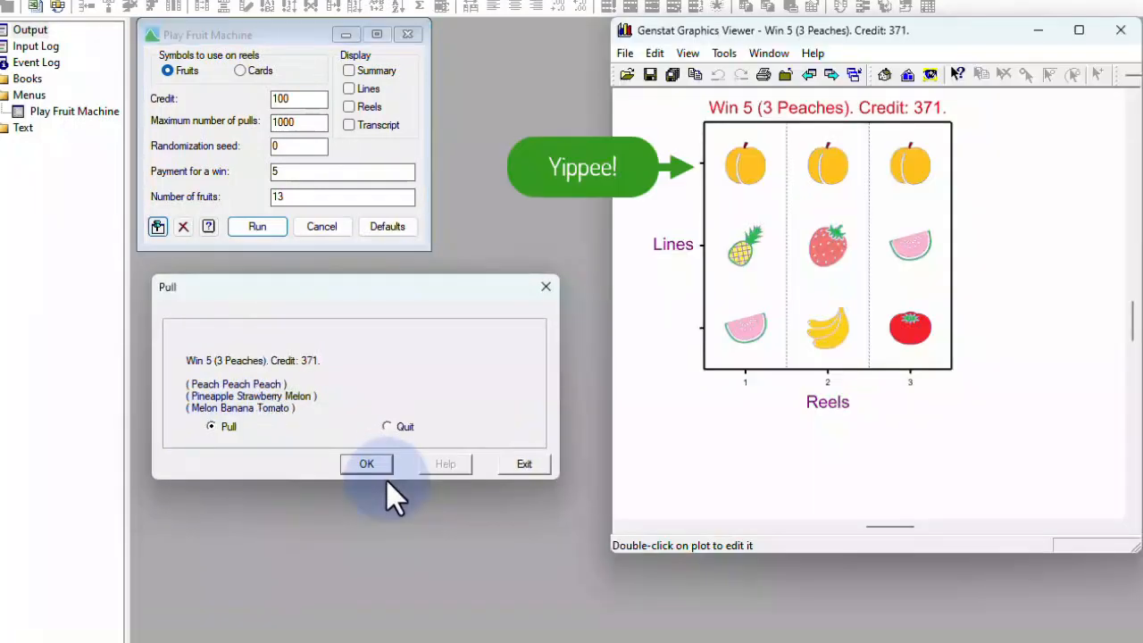
{"action": "left_click", "coordinate": [132, 28]}
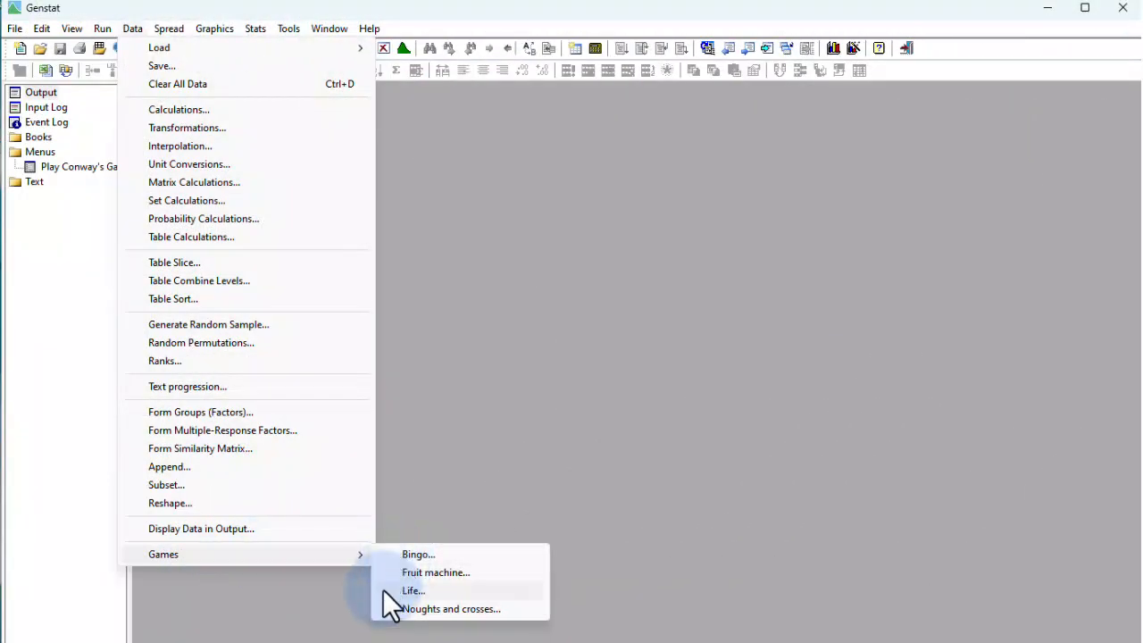
- Run Conway's Game of Life from the Rose starting pattern several times
{"action": "left_click", "coordinate": [412, 589]}
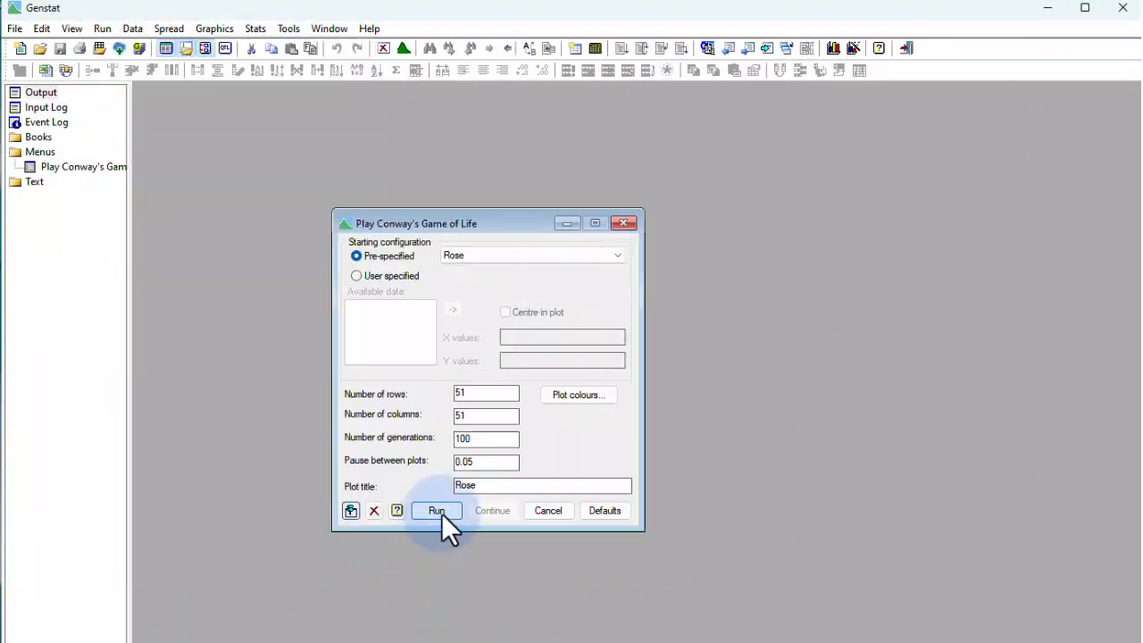
{"action": "left_click", "coordinate": [436, 510]}
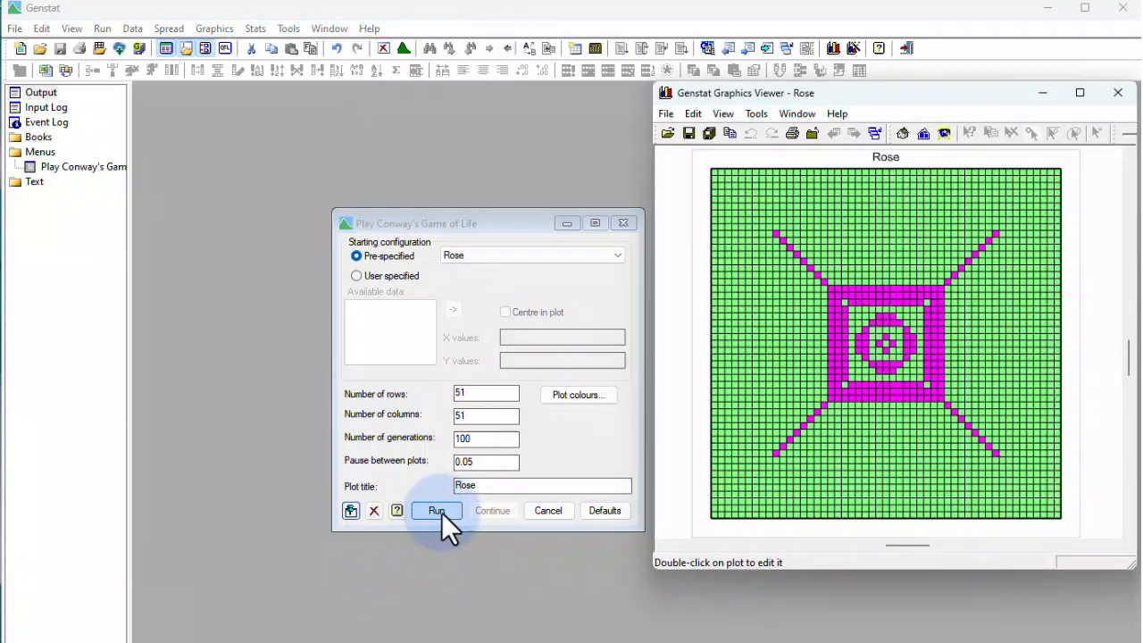
{"action": "left_click", "coordinate": [435, 511]}
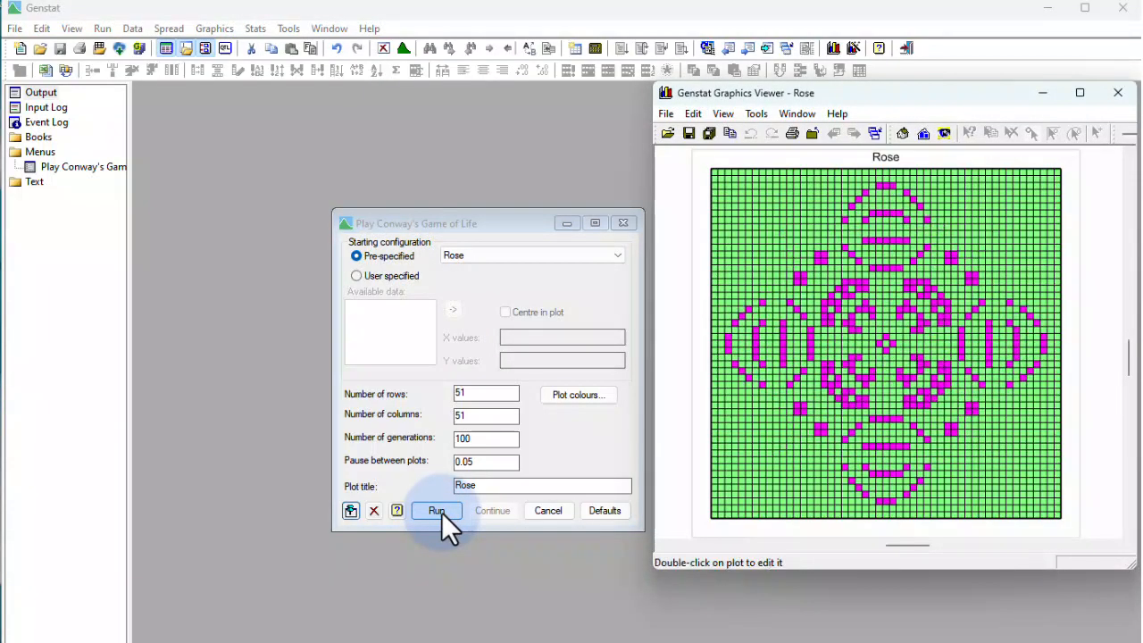
{"action": "left_click", "coordinate": [436, 511]}
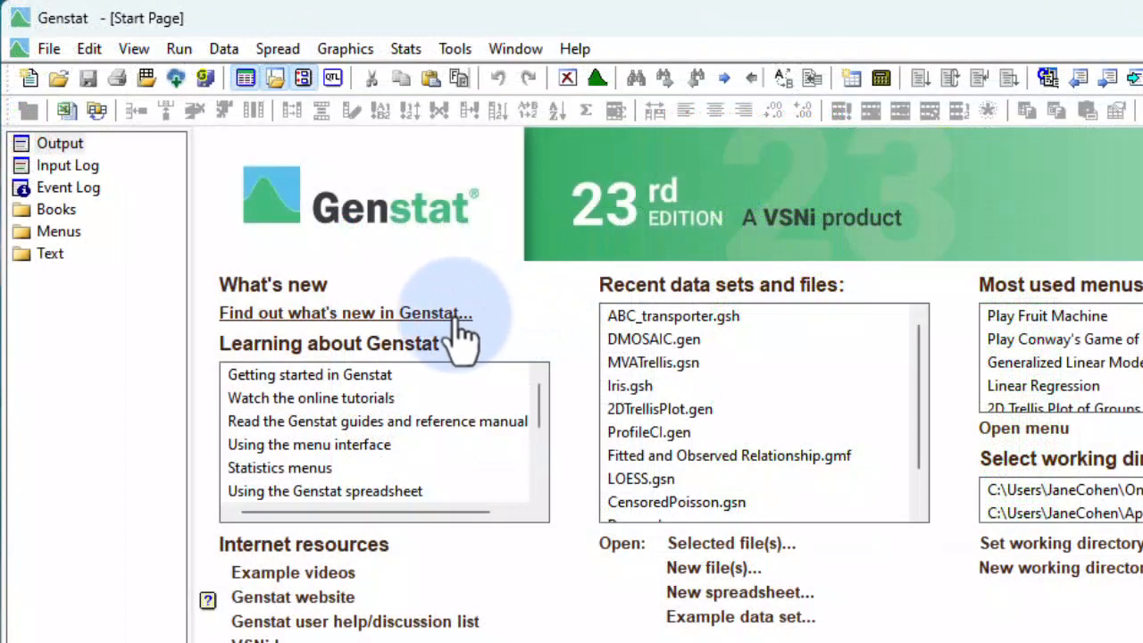
- Read the Genstat 23 what's new page and Release 23.1 notes, reaching the tutorial videos list
{"action": "left_click", "coordinate": [346, 312]}
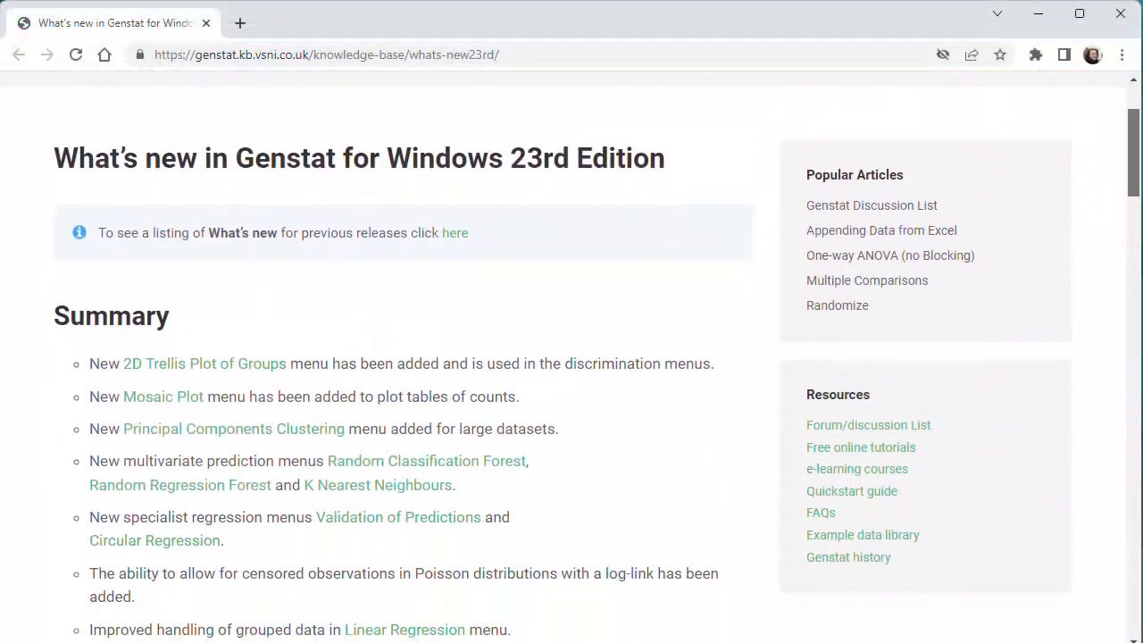
{"action": "scroll", "scroll_direction": "down", "scroll_amount": 3}
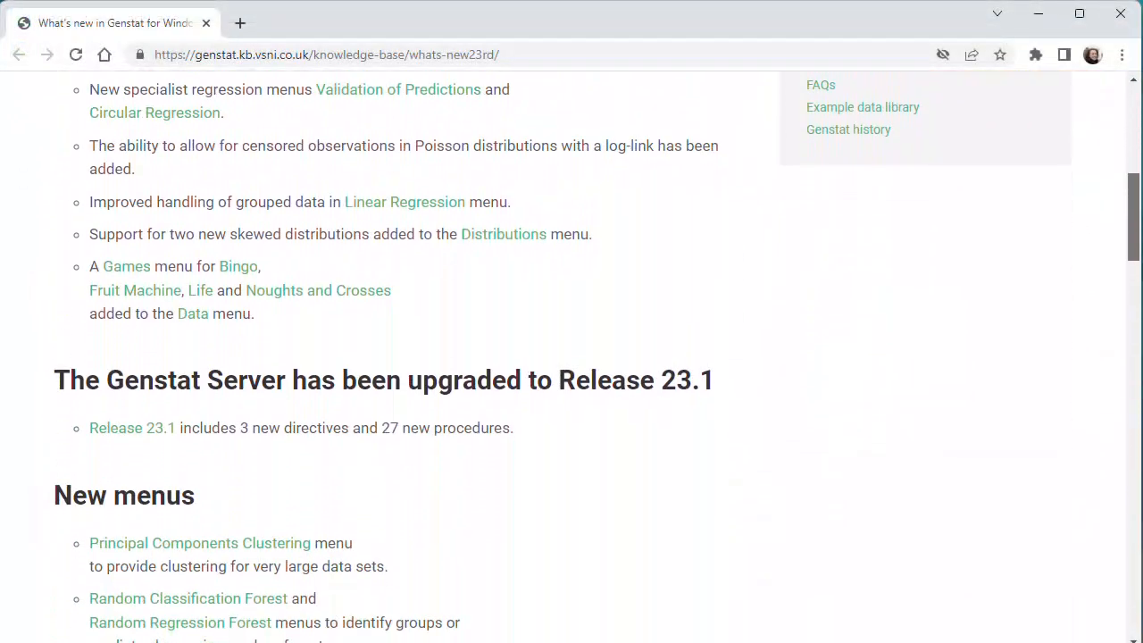
{"action": "scroll", "scroll_direction": "down", "scroll_amount": 3}
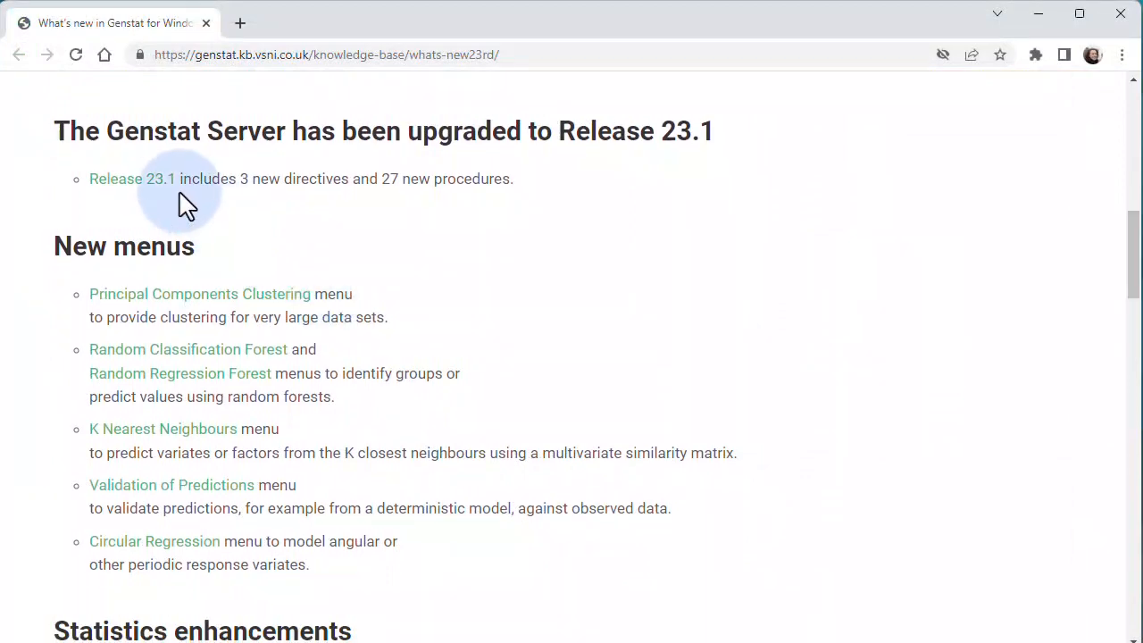
{"action": "left_click", "coordinate": [132, 179]}
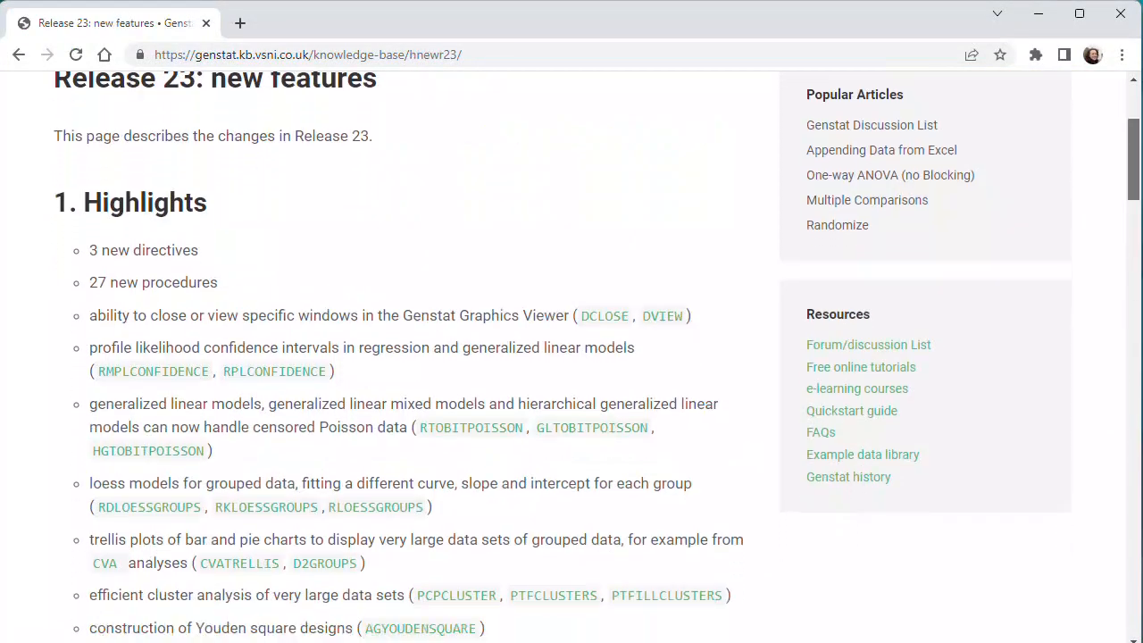
{"action": "scroll", "scroll_direction": "down", "scroll_amount": 3}
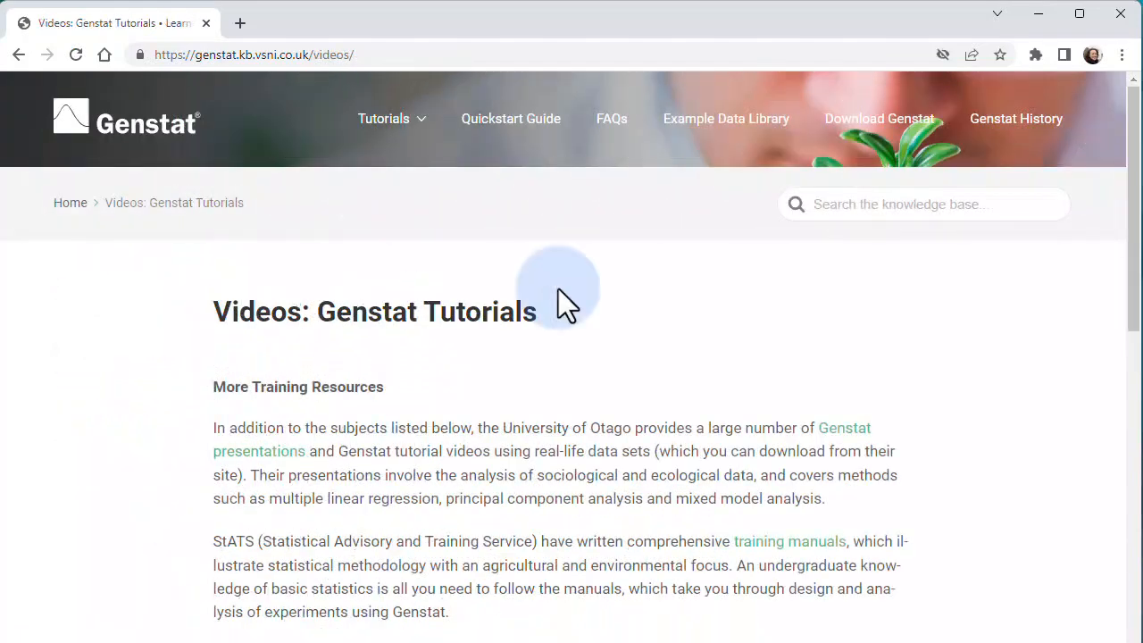
{"action": "left_click", "coordinate": [382, 118]}
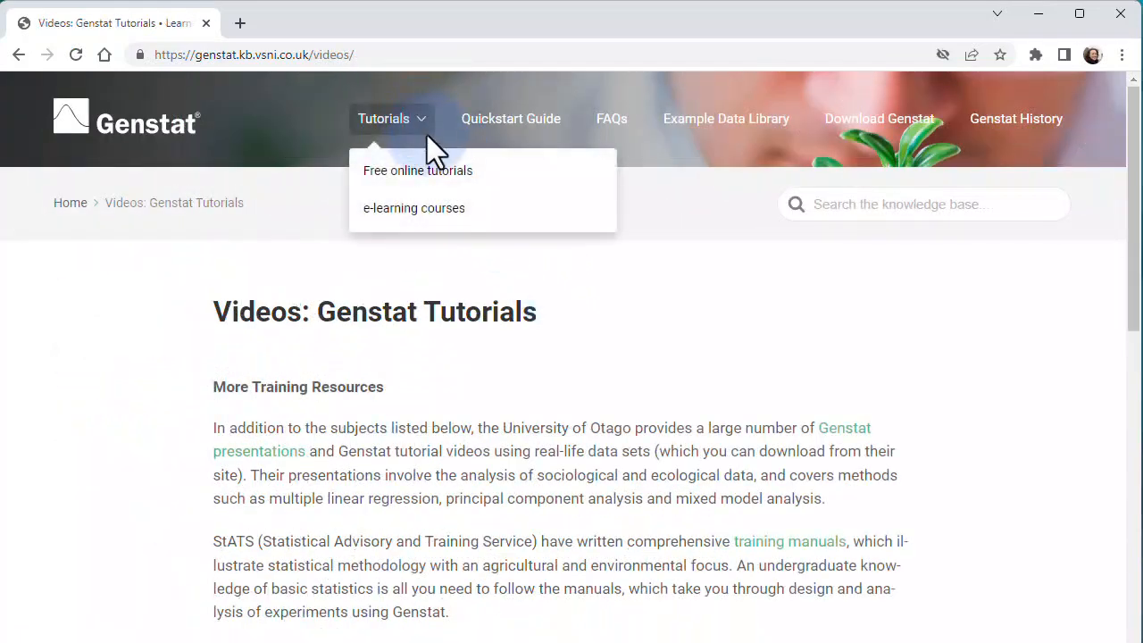
{"action": "mouse_move", "coordinate": [532, 182]}
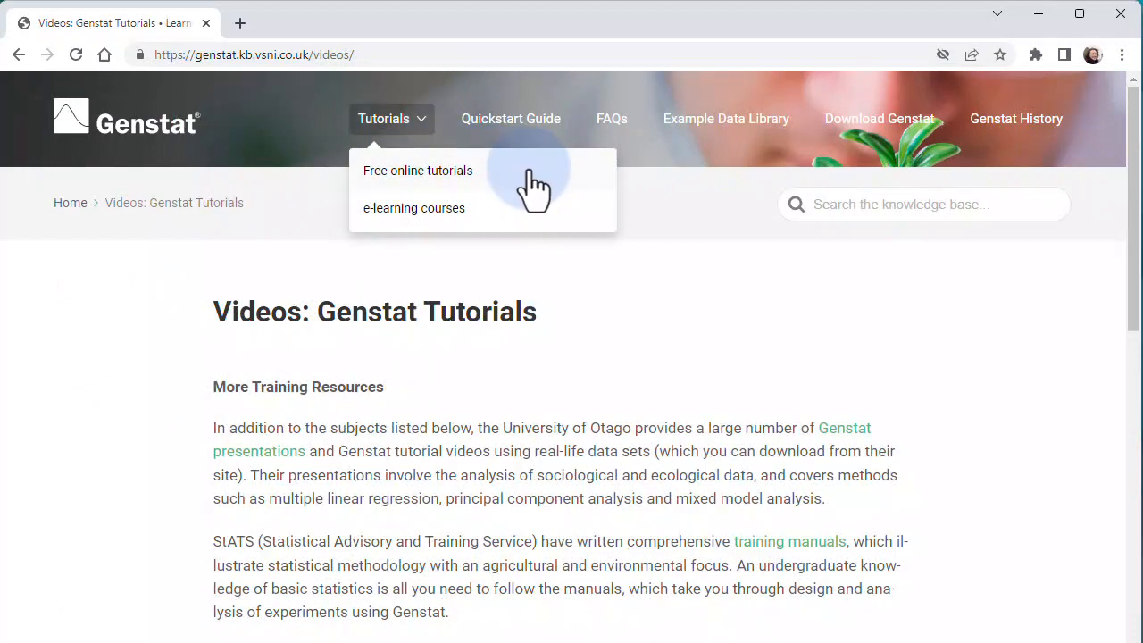